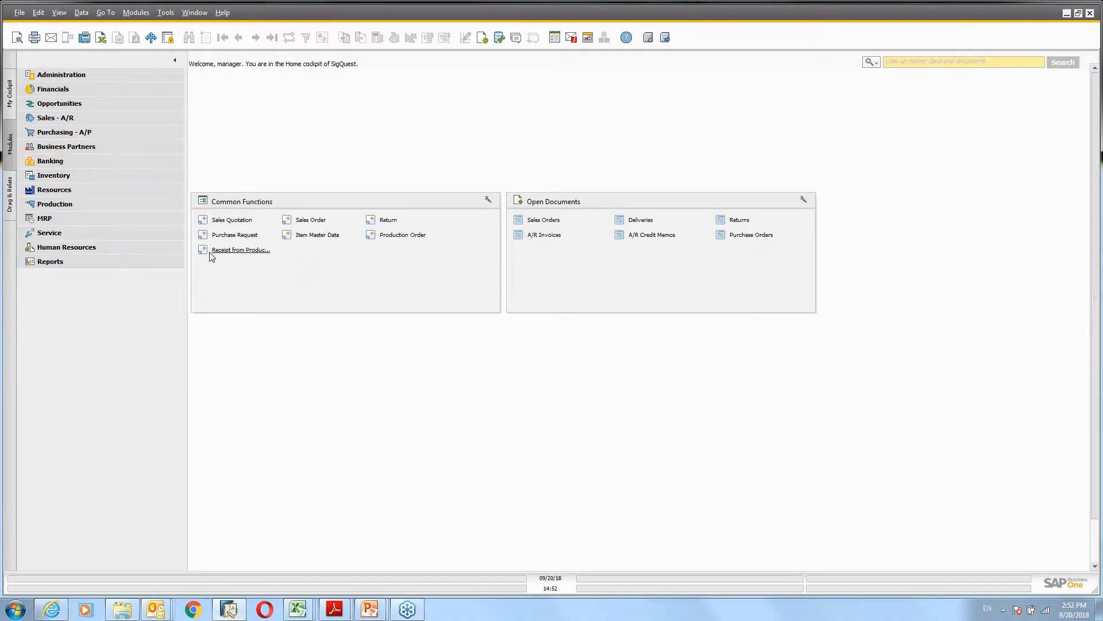
pyautogui.moveTo(240, 249)
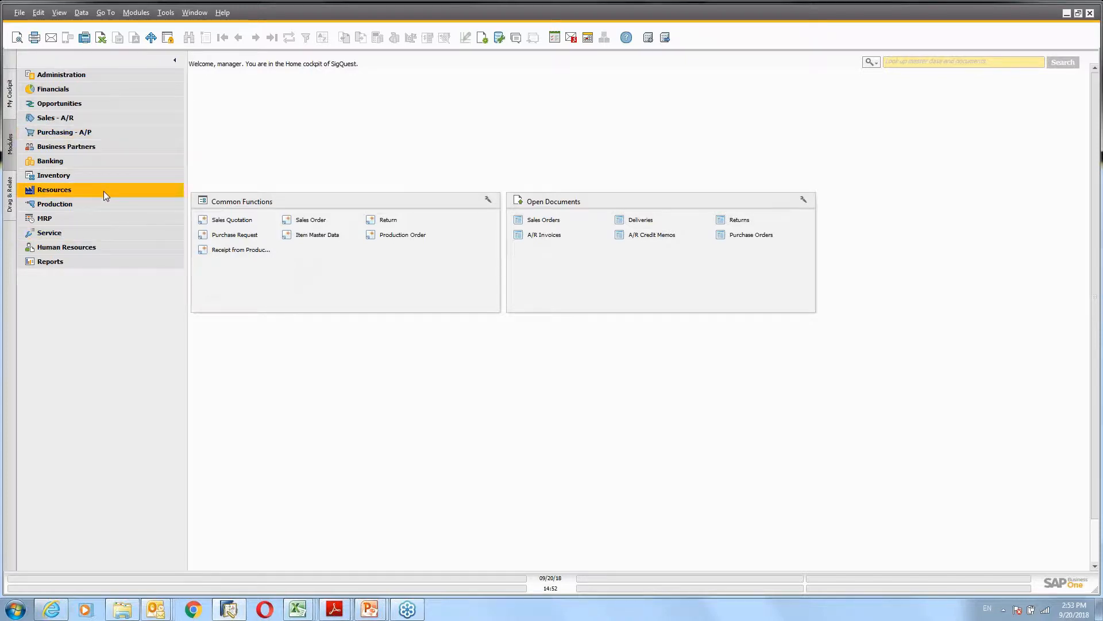
pyautogui.moveTo(50, 161)
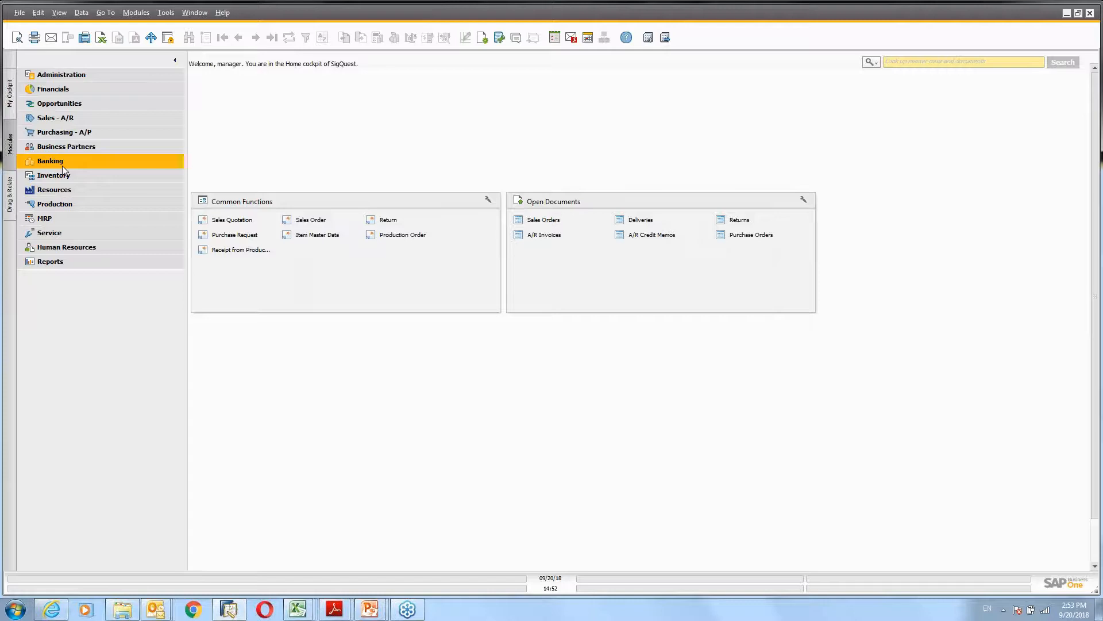
pyautogui.moveTo(52, 89)
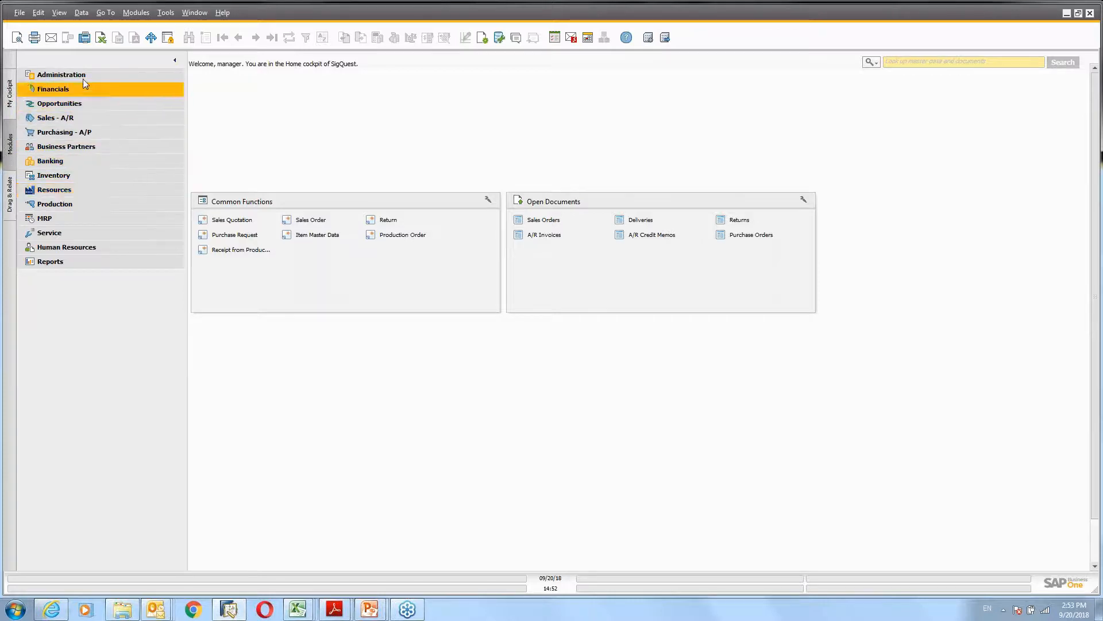
pyautogui.moveTo(178, 561)
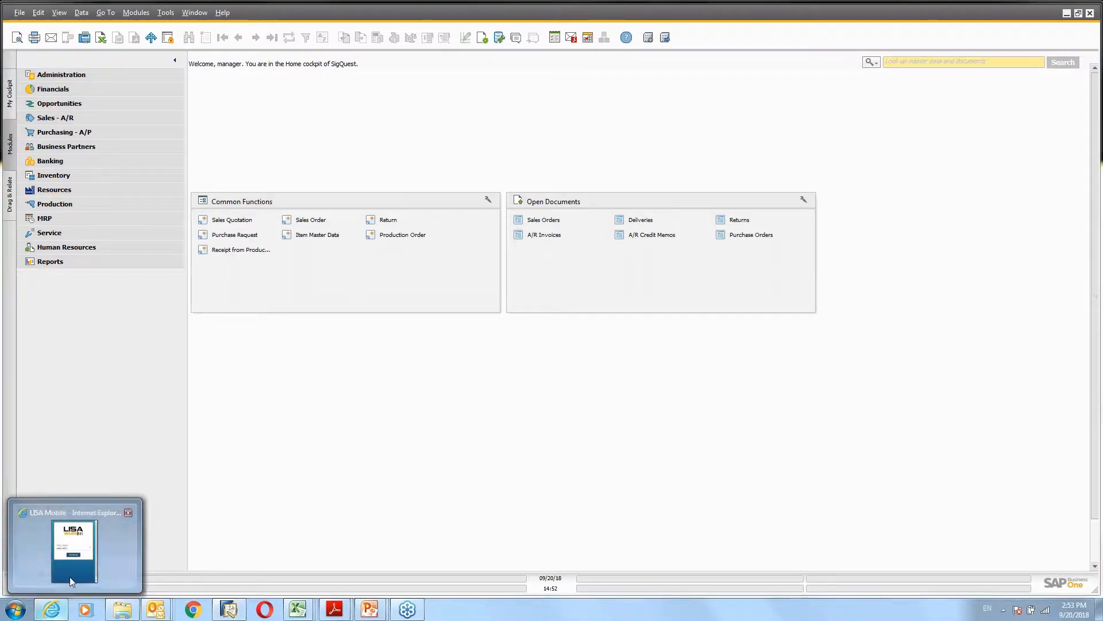
# Step: Validate company LisaMultiBOM and sign in as user admin, reaching the existing-session prompt
pyautogui.click(74, 545)
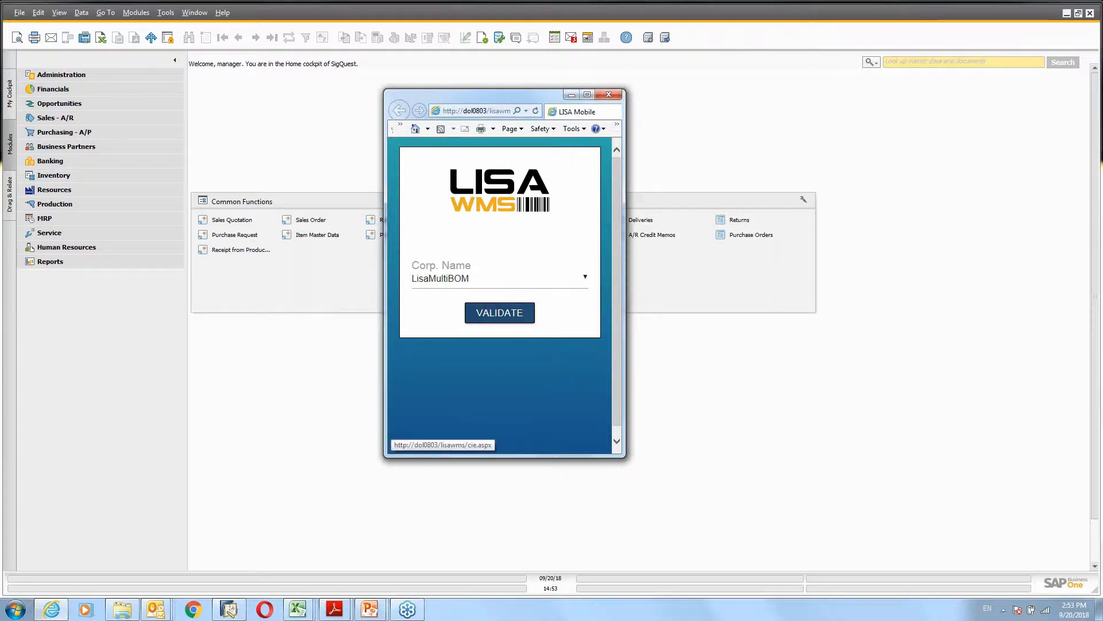
pyautogui.click(498, 313)
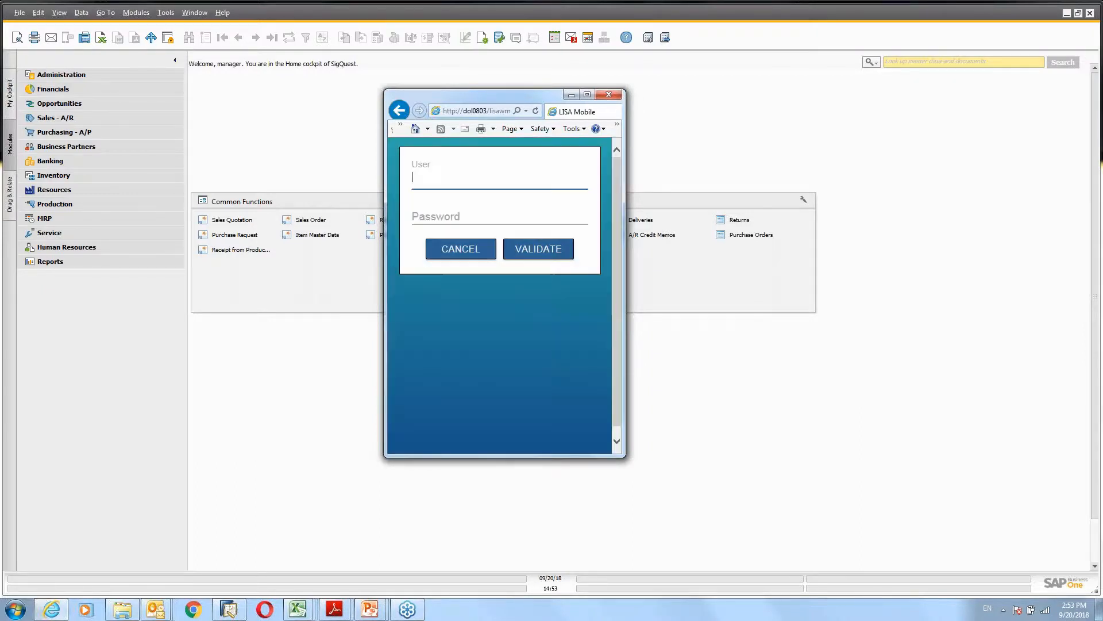
pyautogui.write('admin')
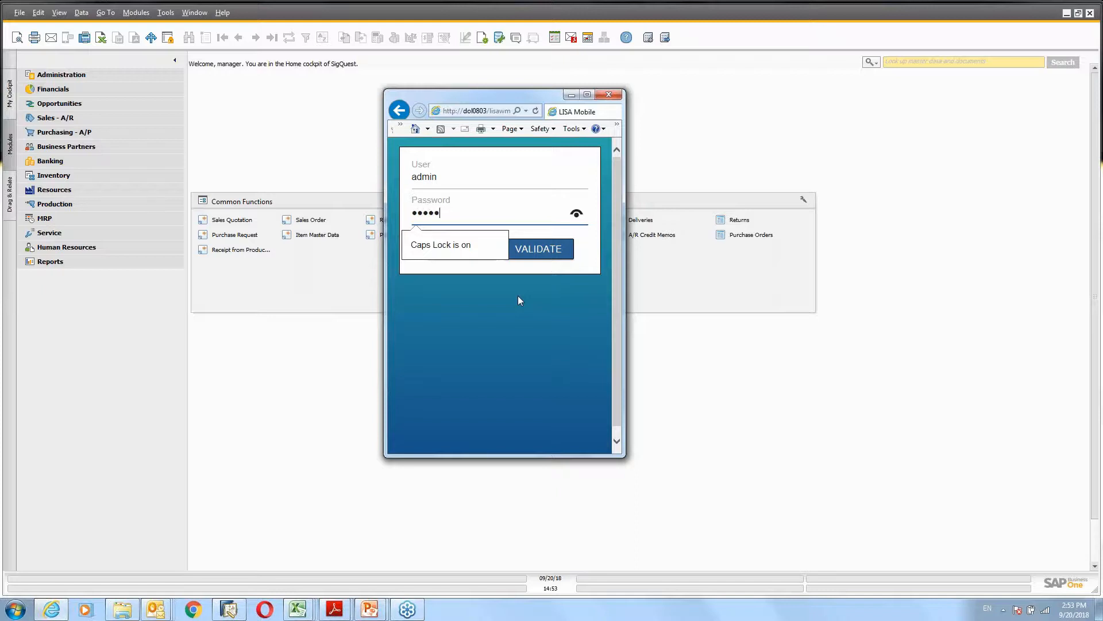
pyautogui.click(538, 248)
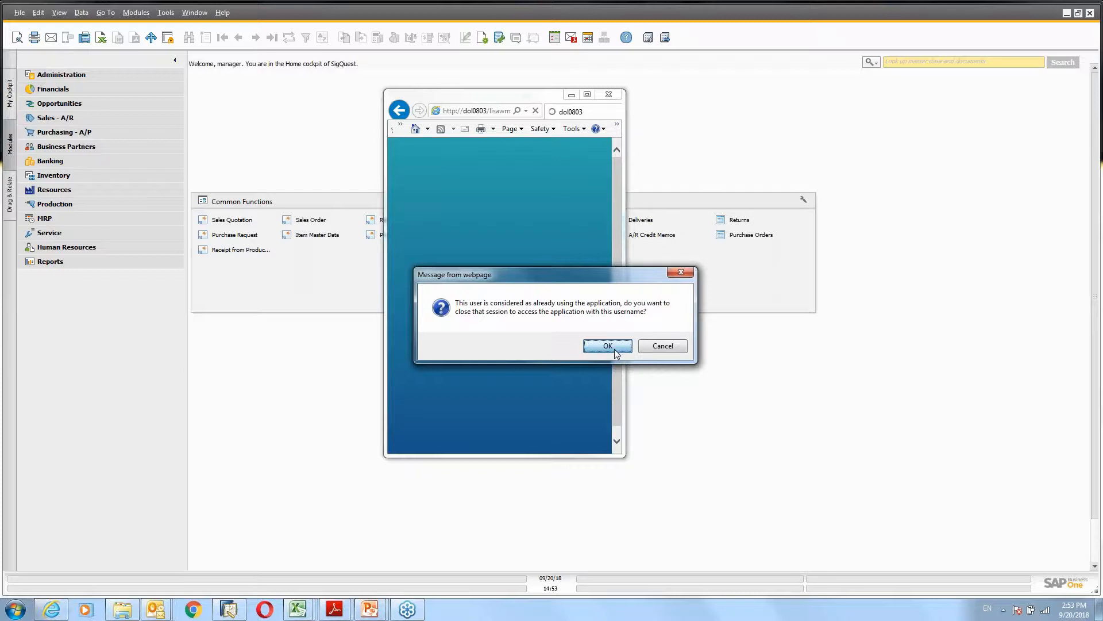
# Step: Confirm closing the other session so the warehouse MAIN PA - Stock settings appear
pyautogui.click(607, 346)
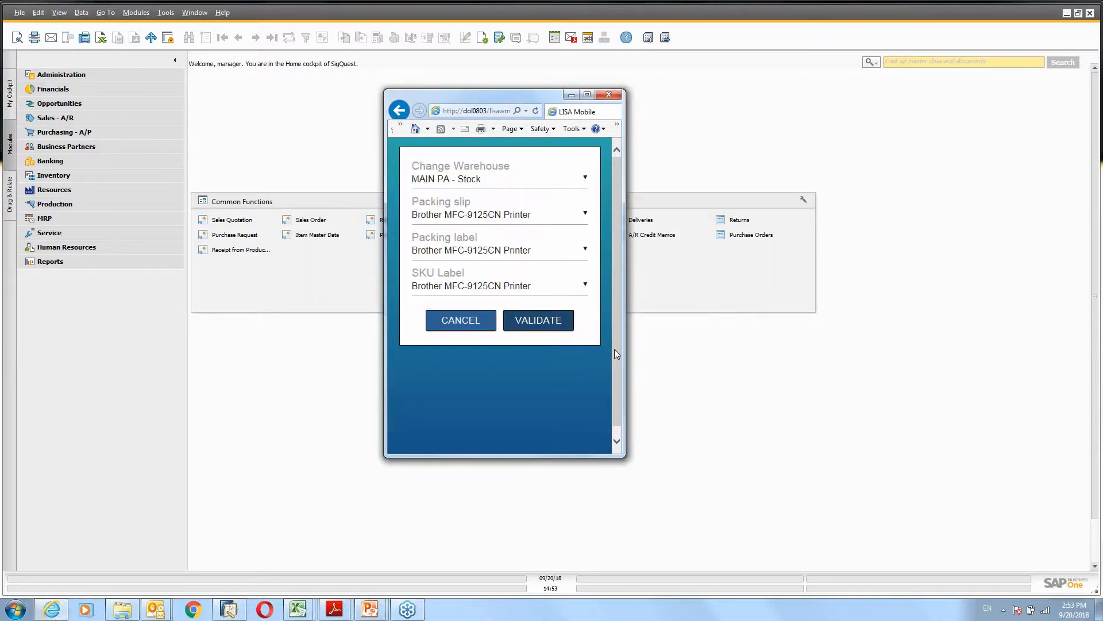
pyautogui.moveTo(541, 172)
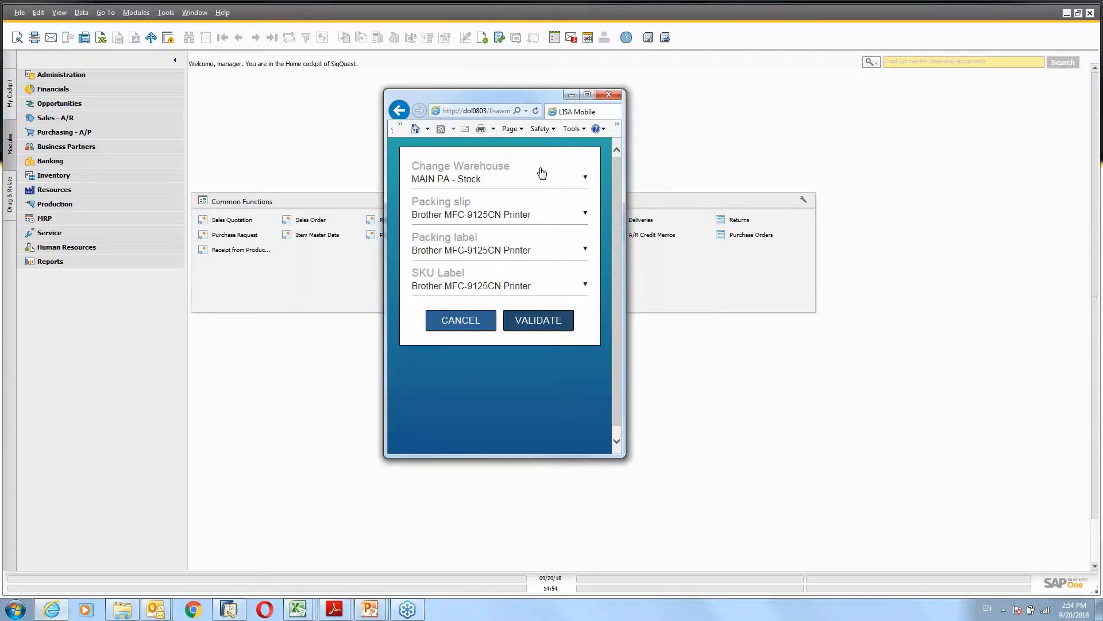
pyautogui.moveTo(540, 176)
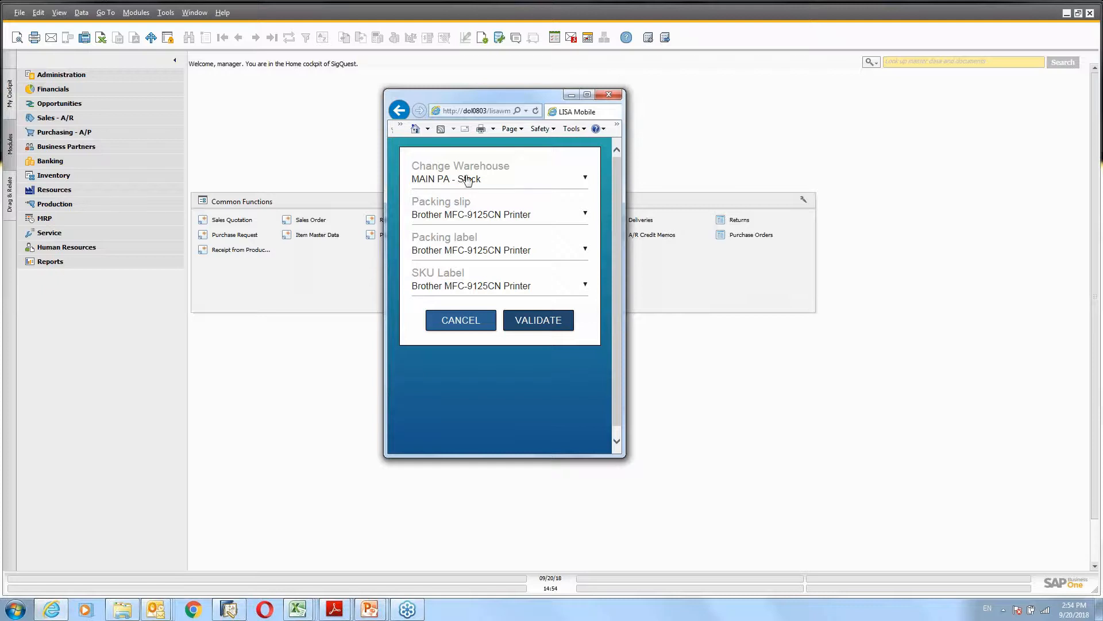
pyautogui.moveTo(478, 224)
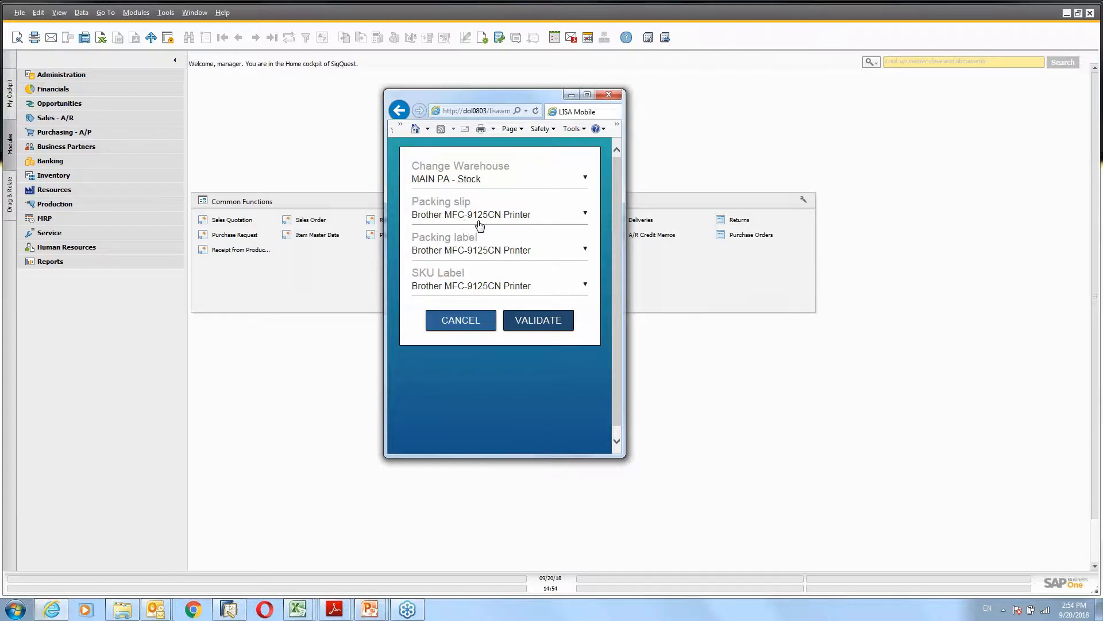
pyautogui.moveTo(505, 216)
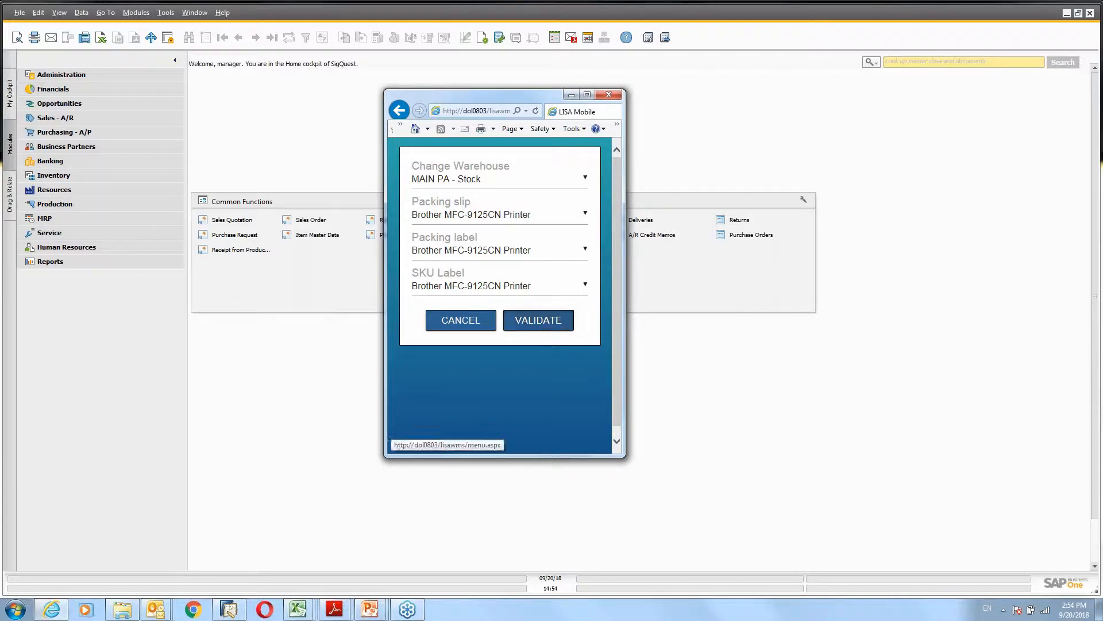
# Step: Accept the warehouse and printer settings to reach the LISA Mobile main menu
pyautogui.click(538, 320)
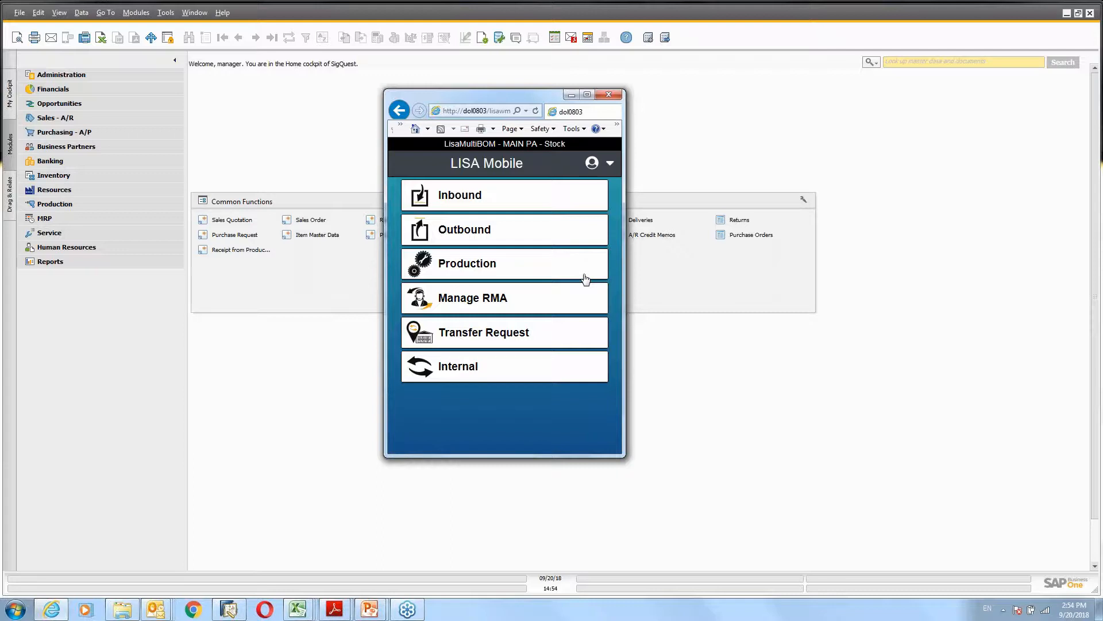
pyautogui.moveTo(534, 418)
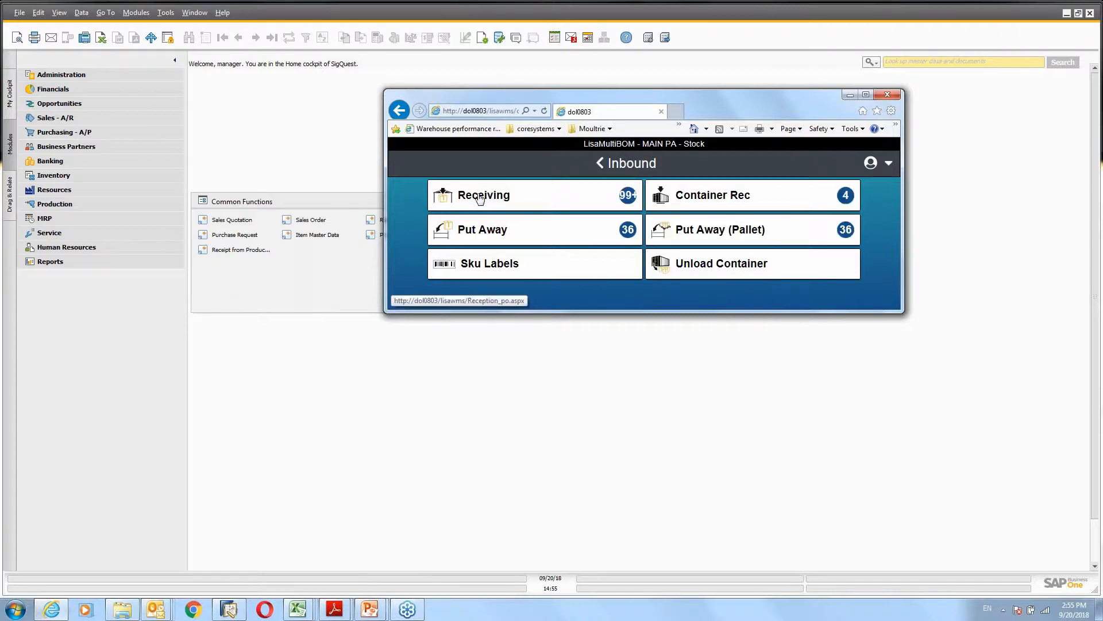
pyautogui.moveTo(541, 215)
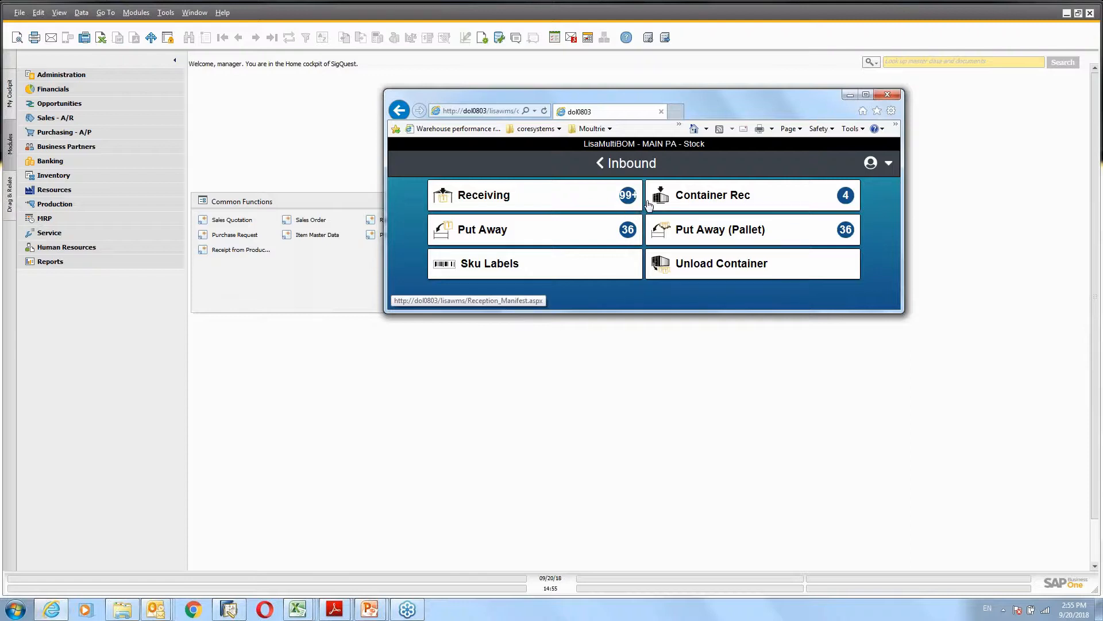
pyautogui.moveTo(733, 205)
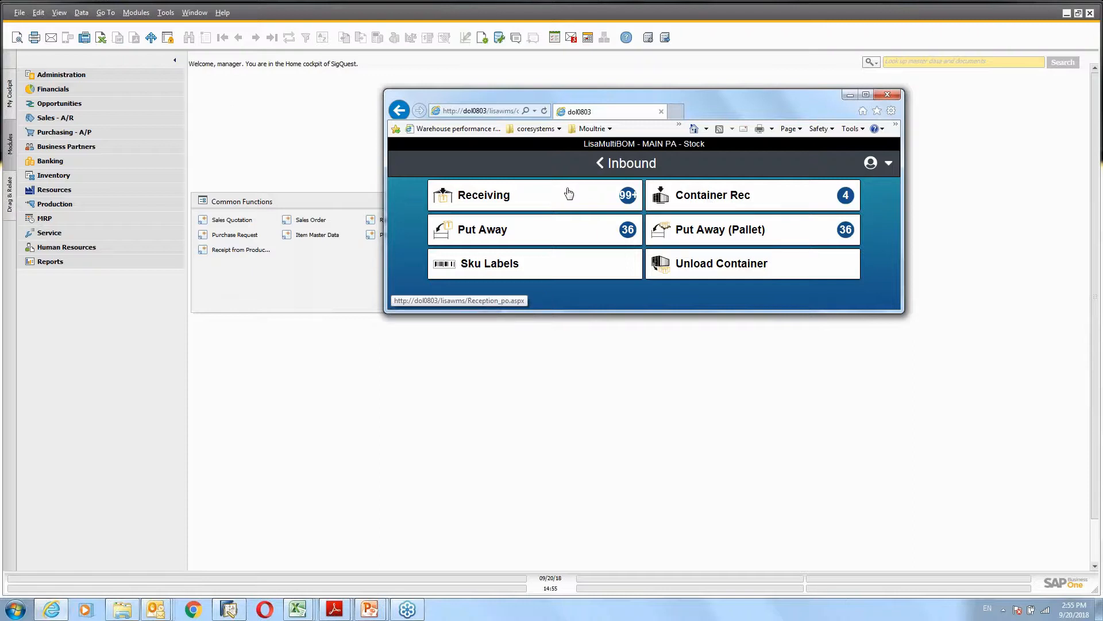
pyautogui.moveTo(573, 231)
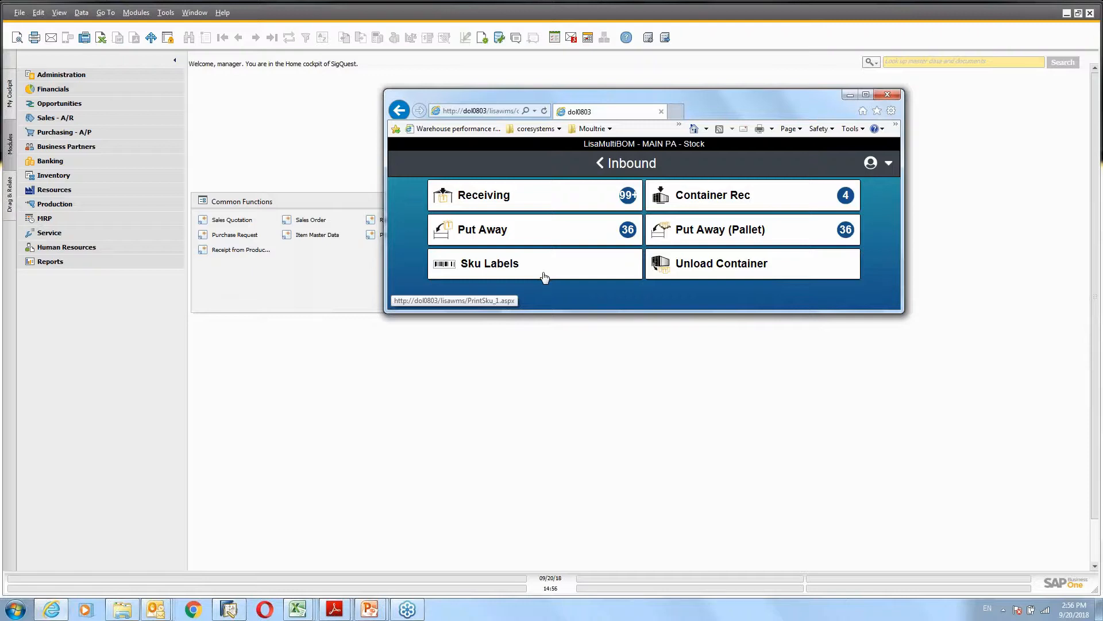
pyautogui.moveTo(718, 265)
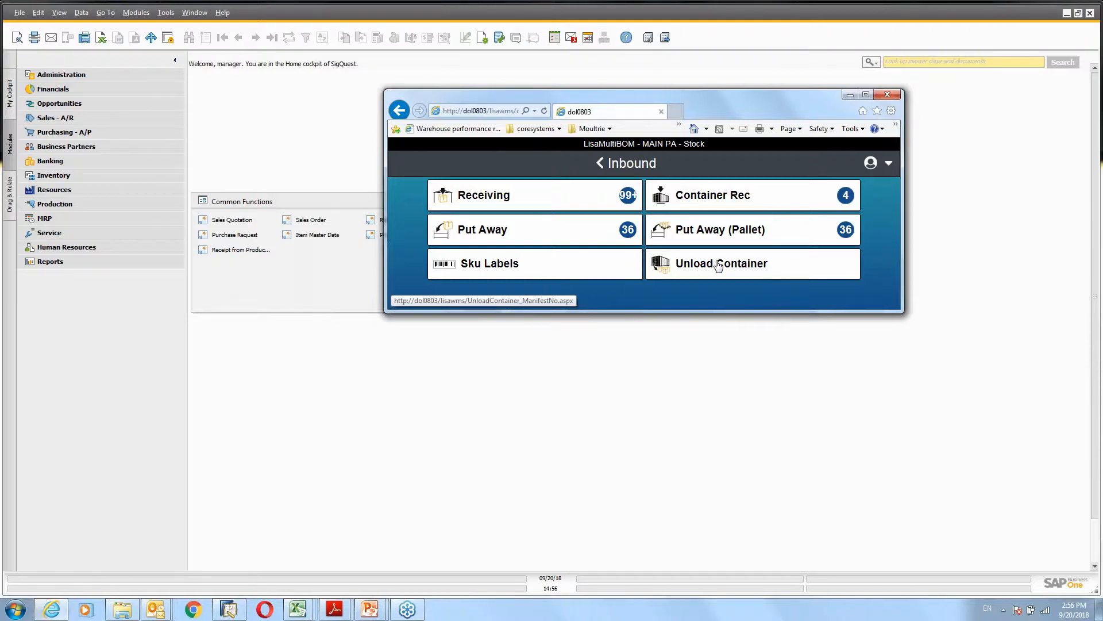
pyautogui.moveTo(742, 195)
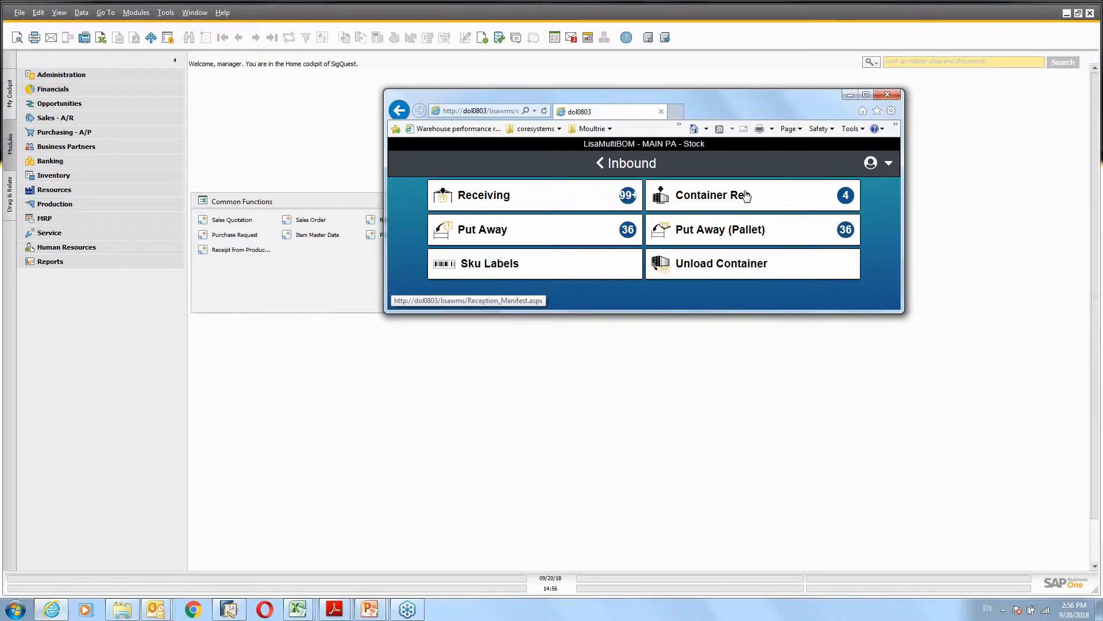
pyautogui.moveTo(745, 270)
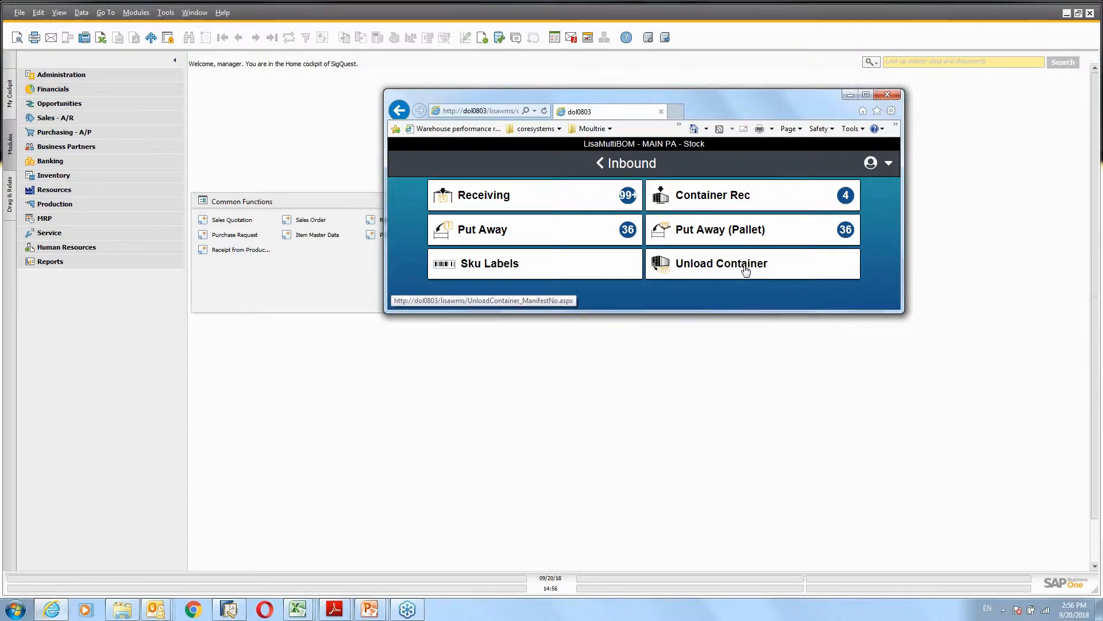
pyautogui.moveTo(748, 269)
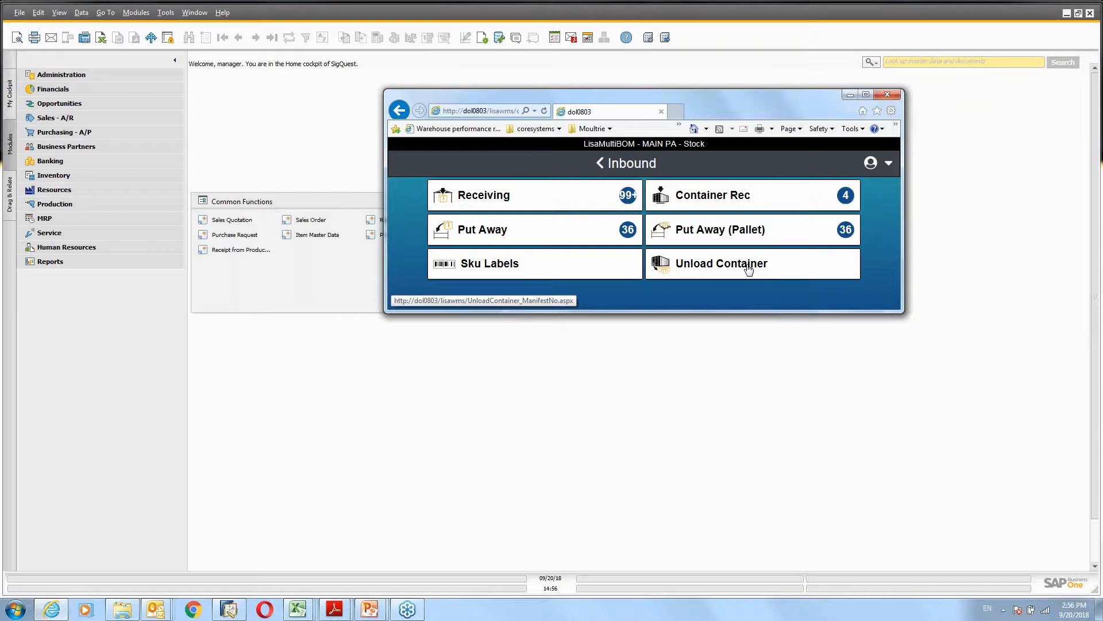
pyautogui.moveTo(679, 263)
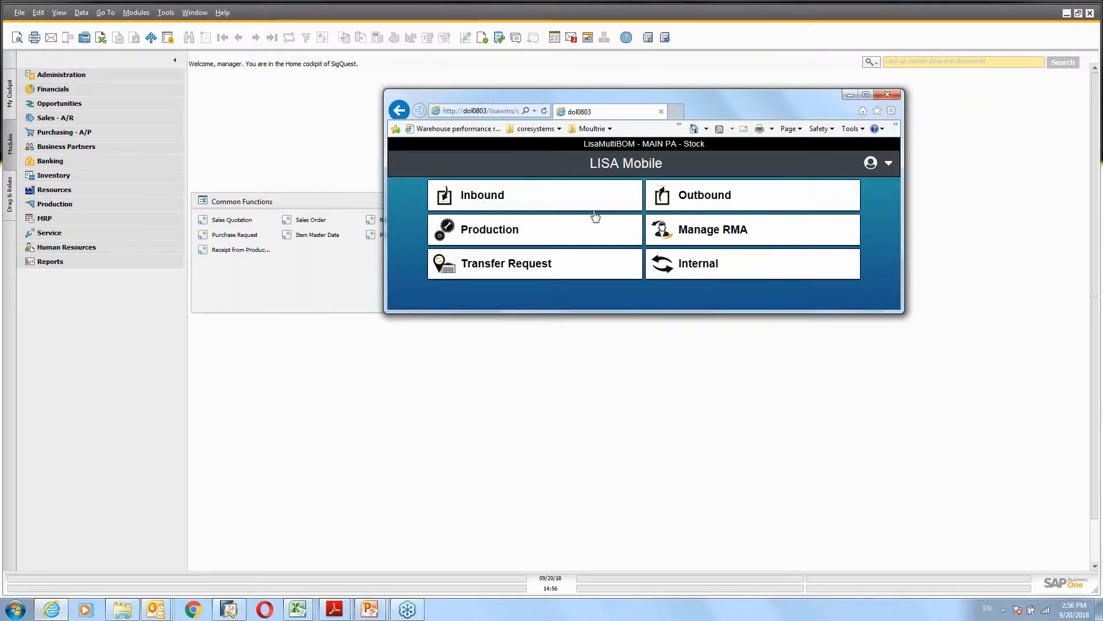
pyautogui.click(704, 195)
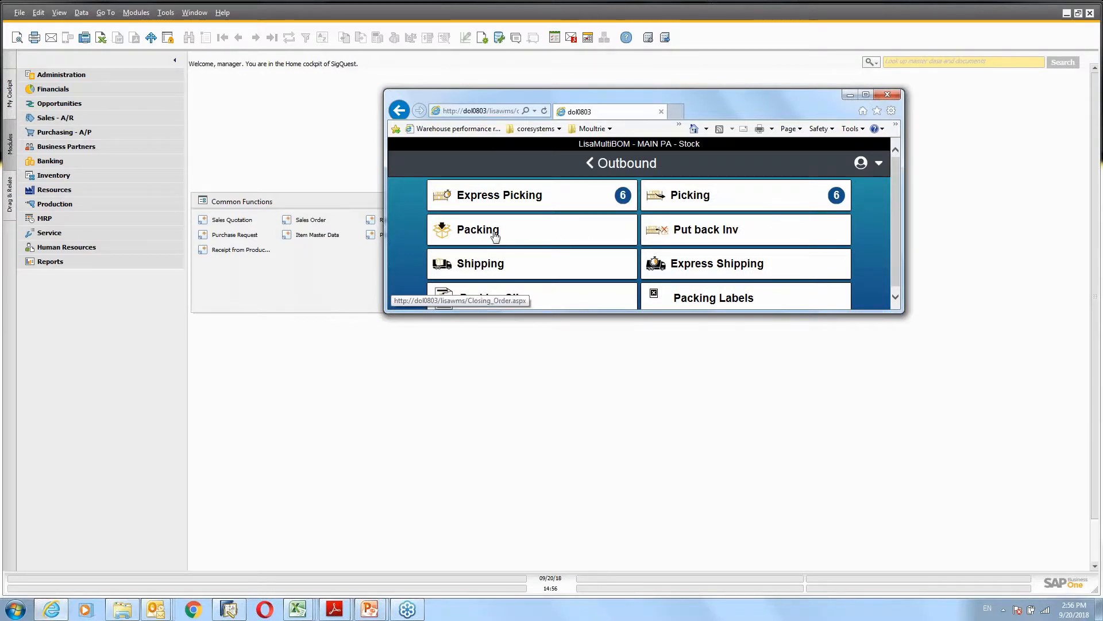
pyautogui.moveTo(532, 262)
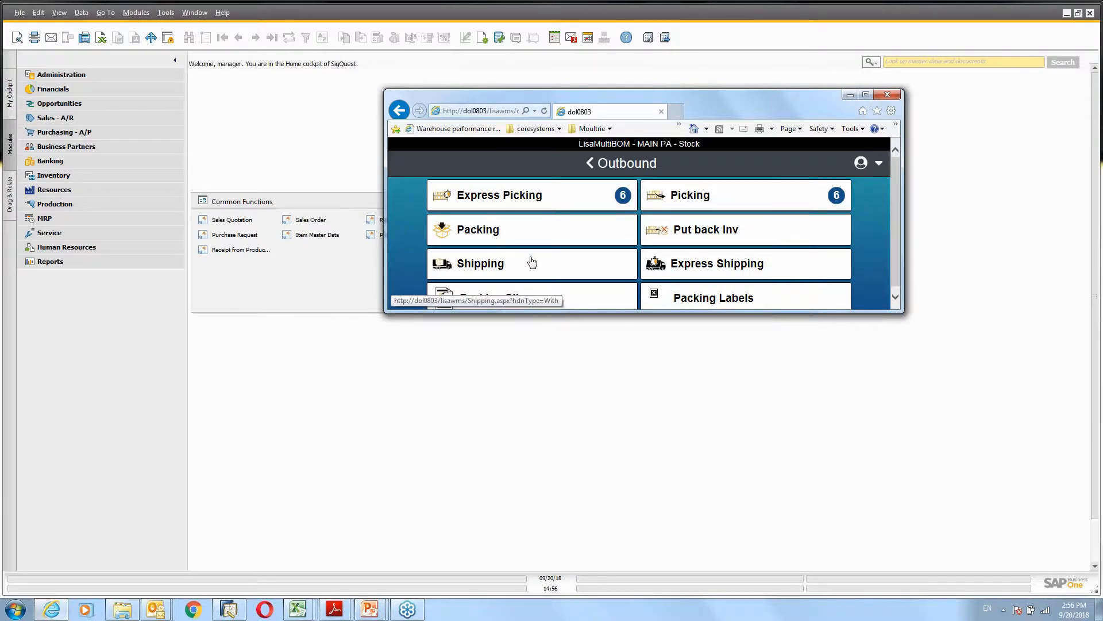
pyautogui.moveTo(709, 303)
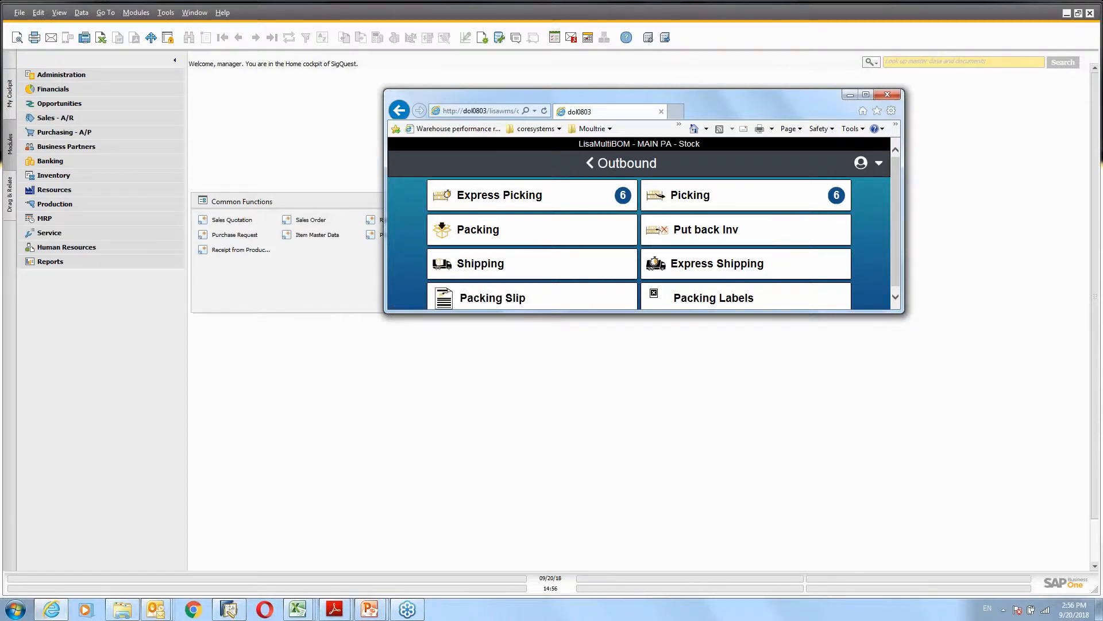
pyautogui.click(590, 162)
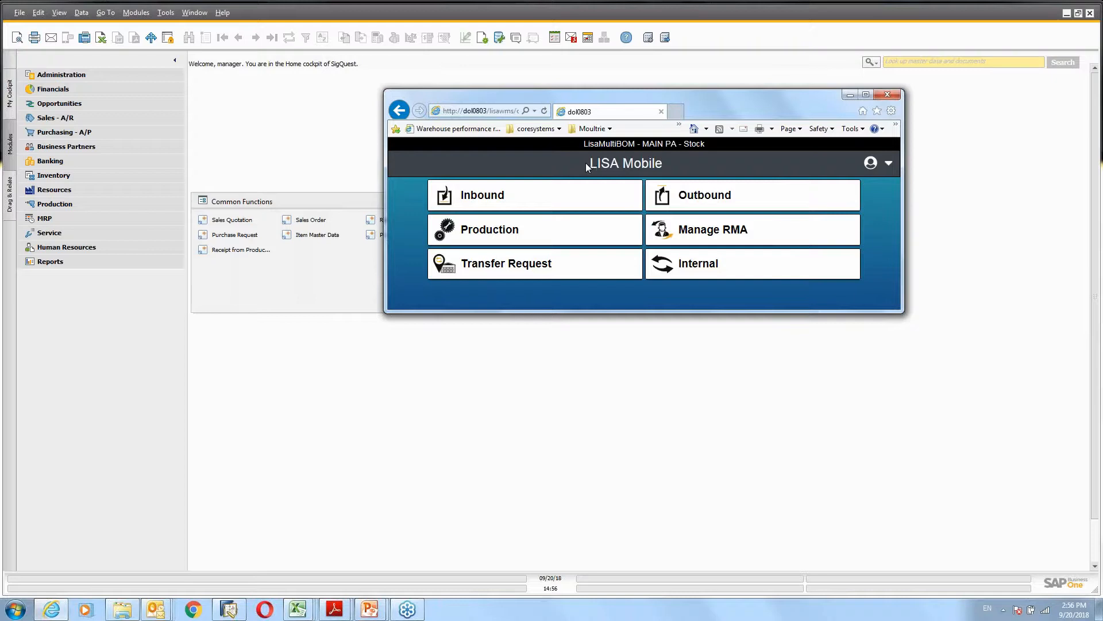
# Step: Enter the warehouse functions menu from the LISA Mobile main screen
pyautogui.click(490, 228)
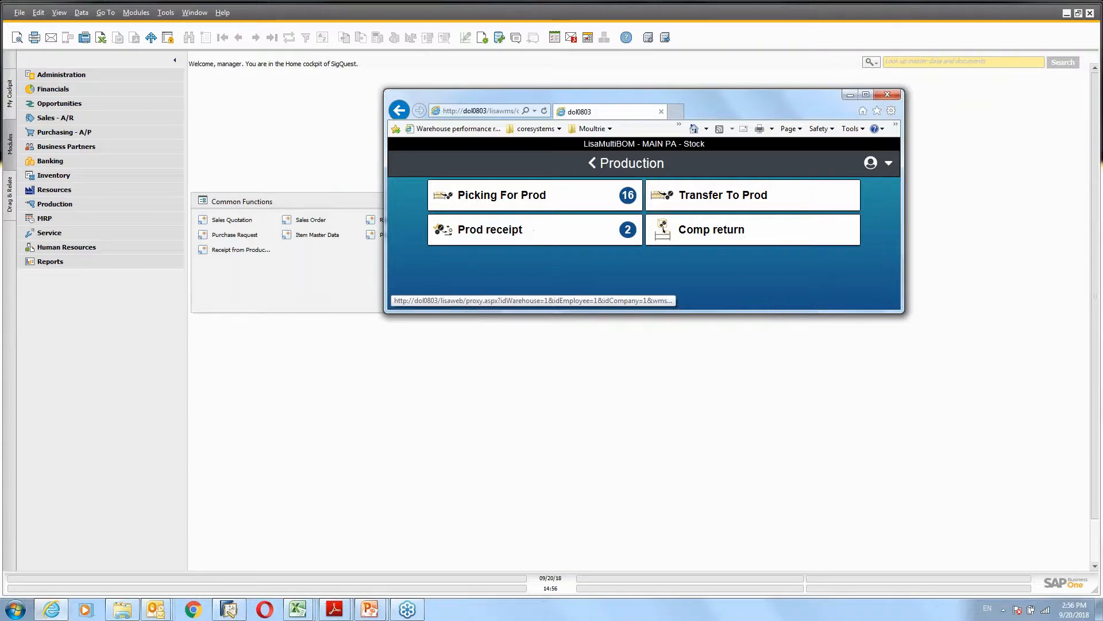
pyautogui.moveTo(565, 204)
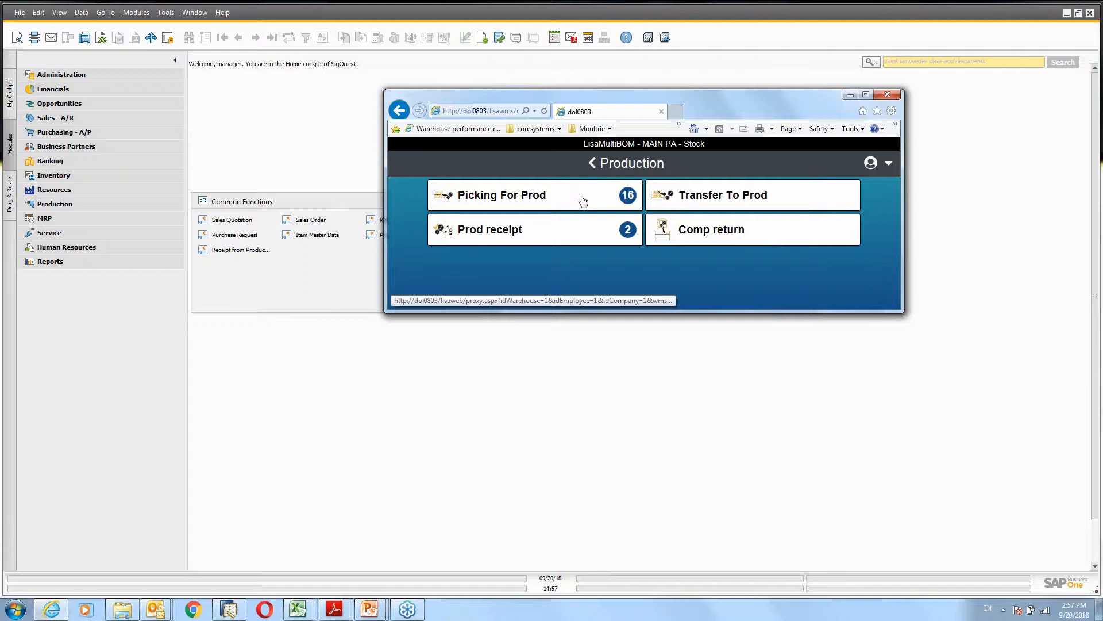
pyautogui.moveTo(601, 196)
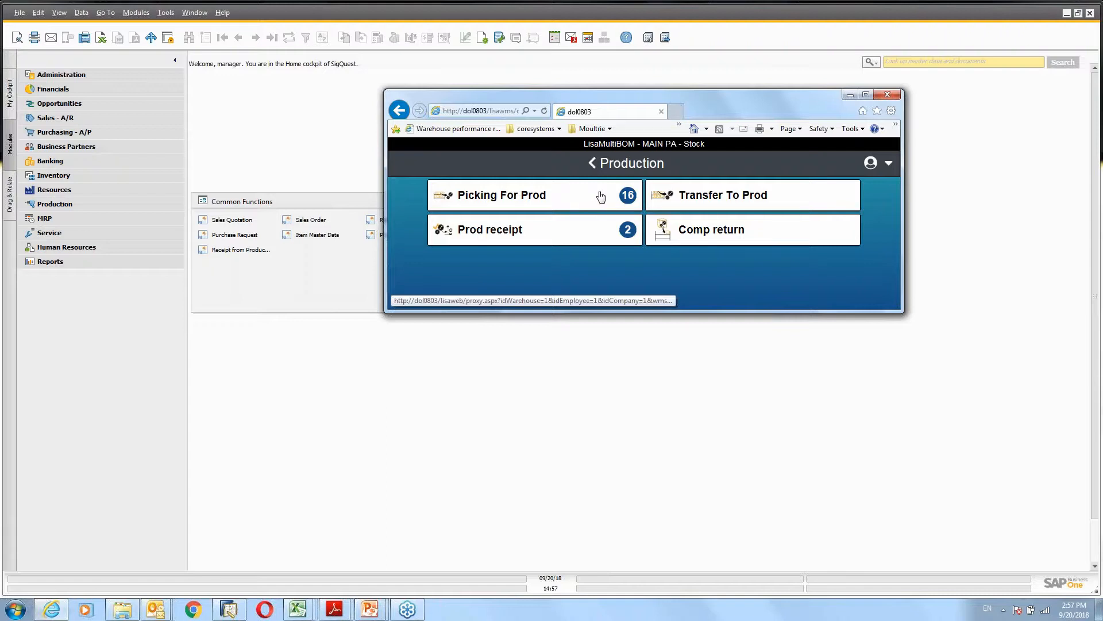
pyautogui.moveTo(625, 199)
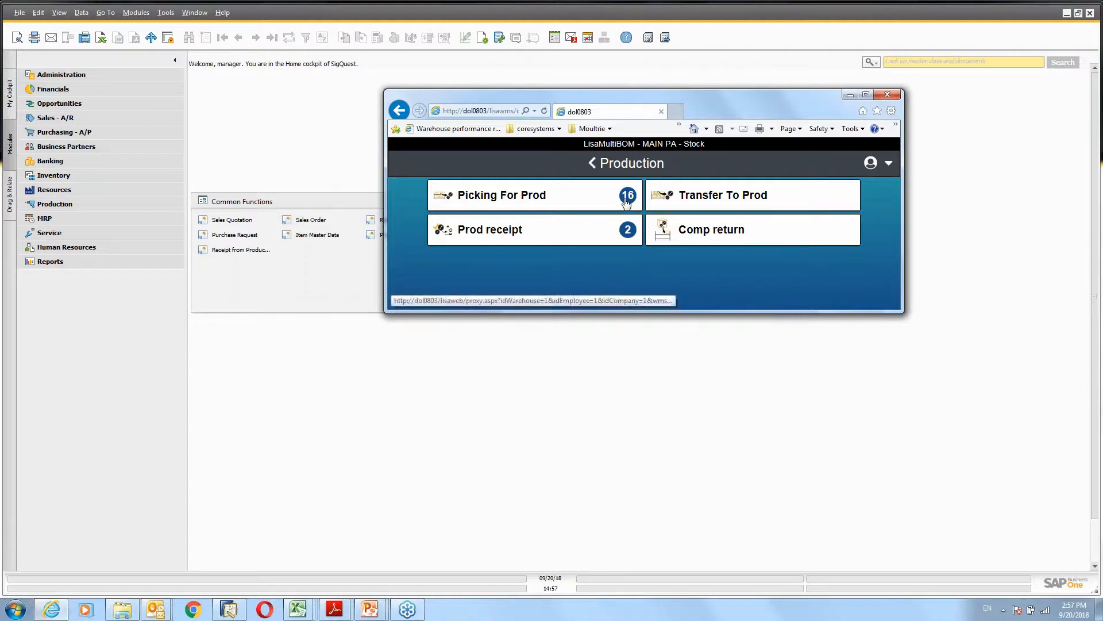
pyautogui.moveTo(496, 231)
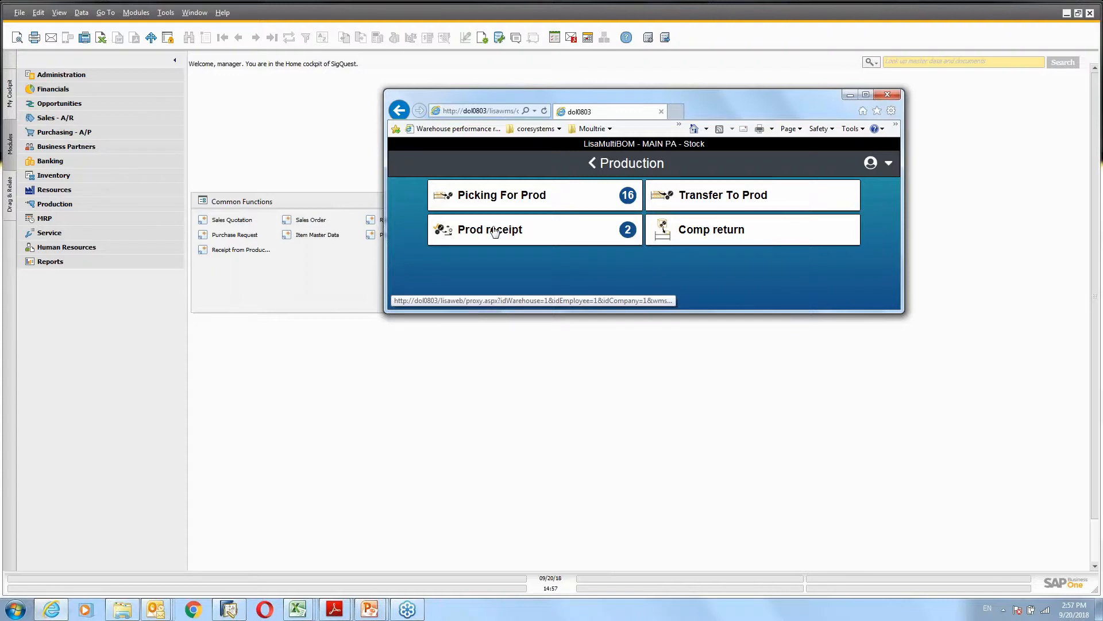
pyautogui.moveTo(709, 220)
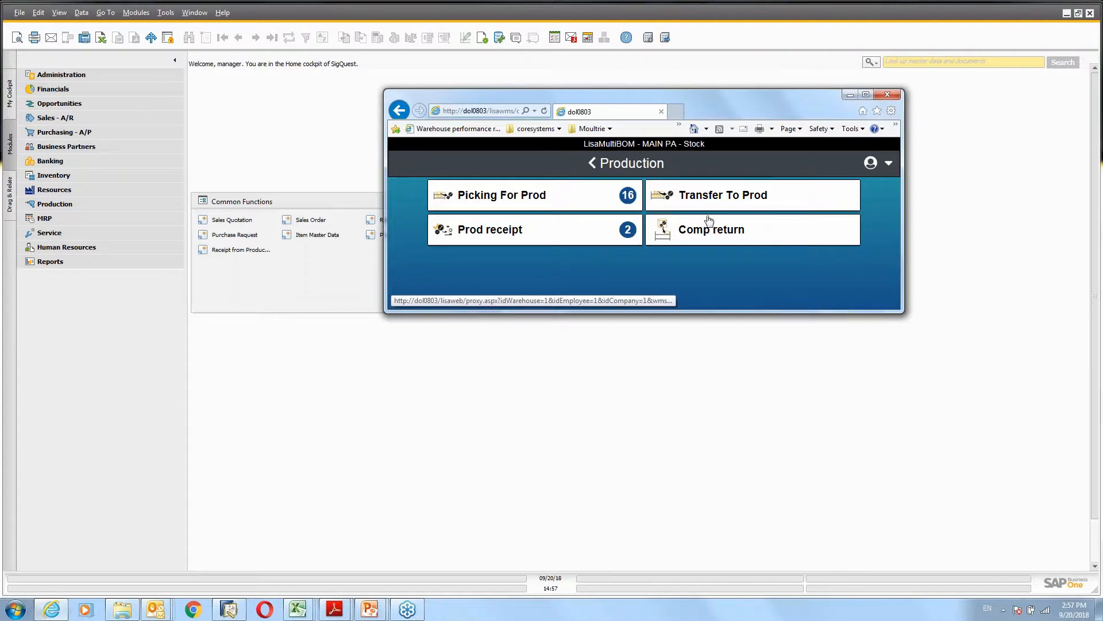
pyautogui.moveTo(560, 275)
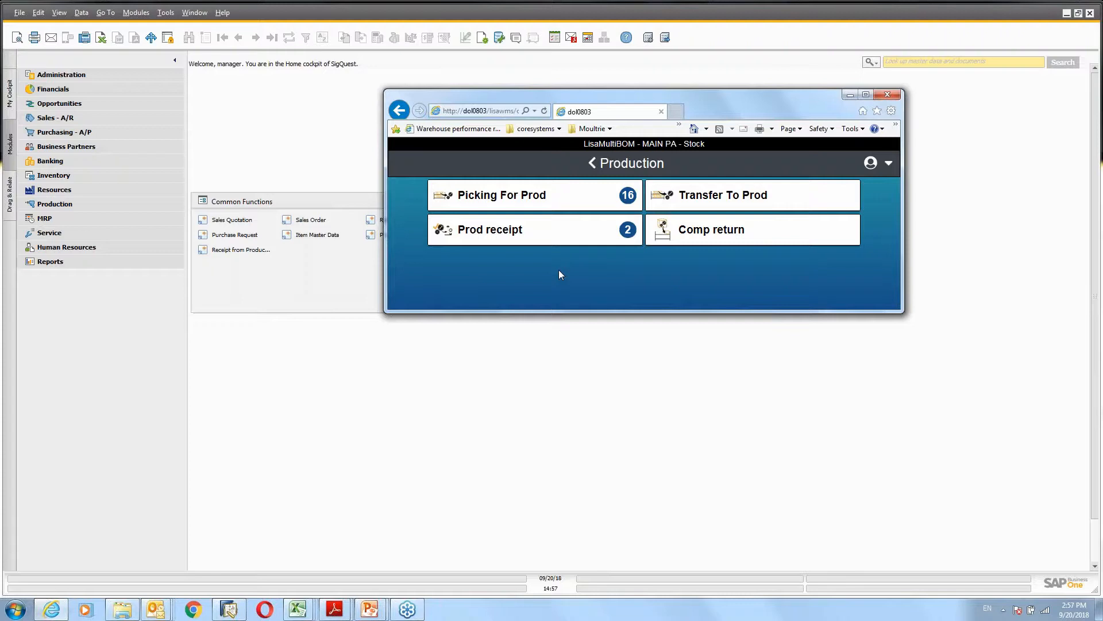
pyautogui.moveTo(736, 232)
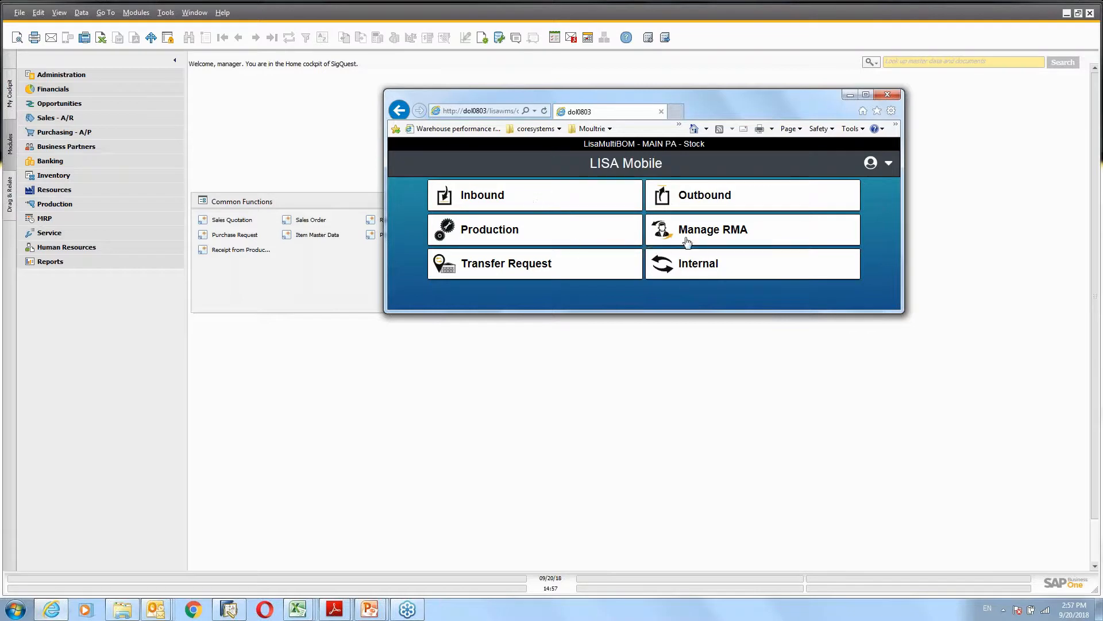
pyautogui.moveTo(715, 237)
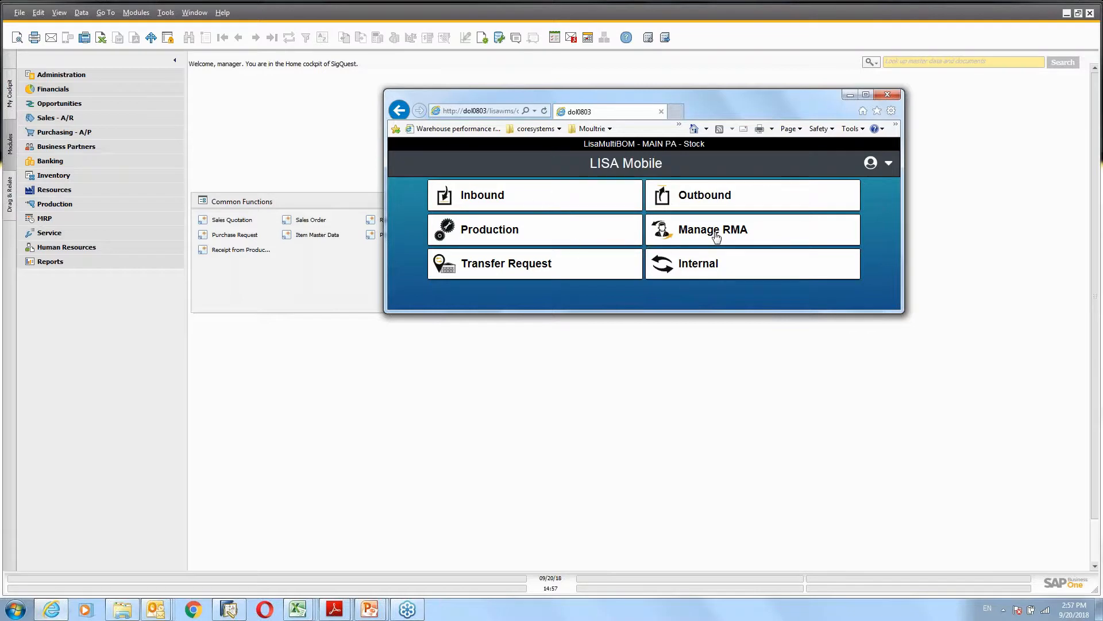
pyautogui.click(712, 229)
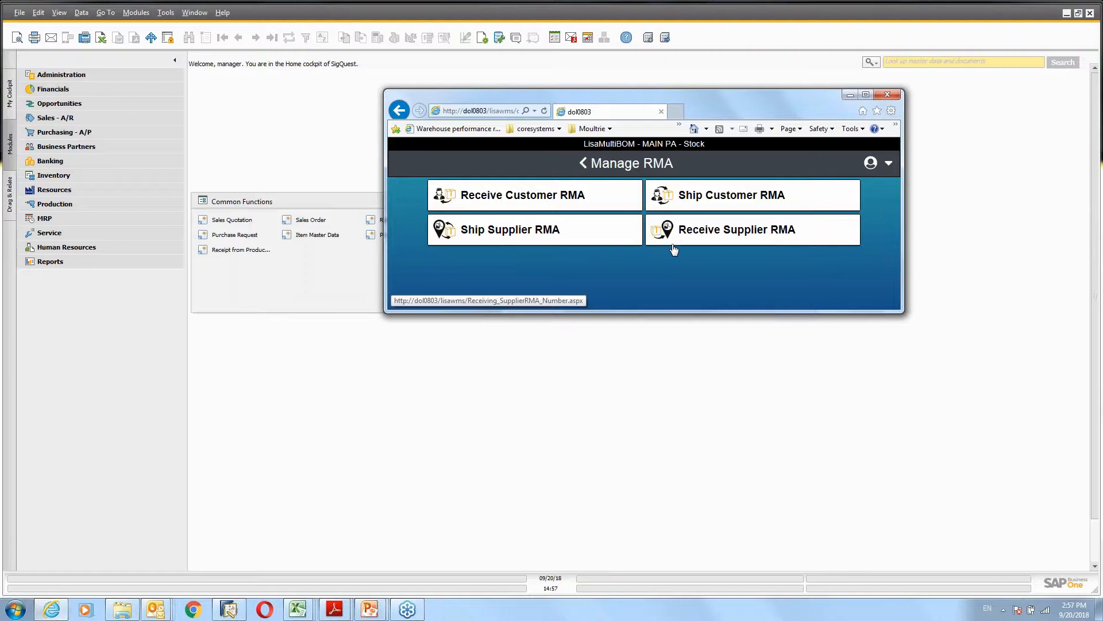
pyautogui.moveTo(533, 195)
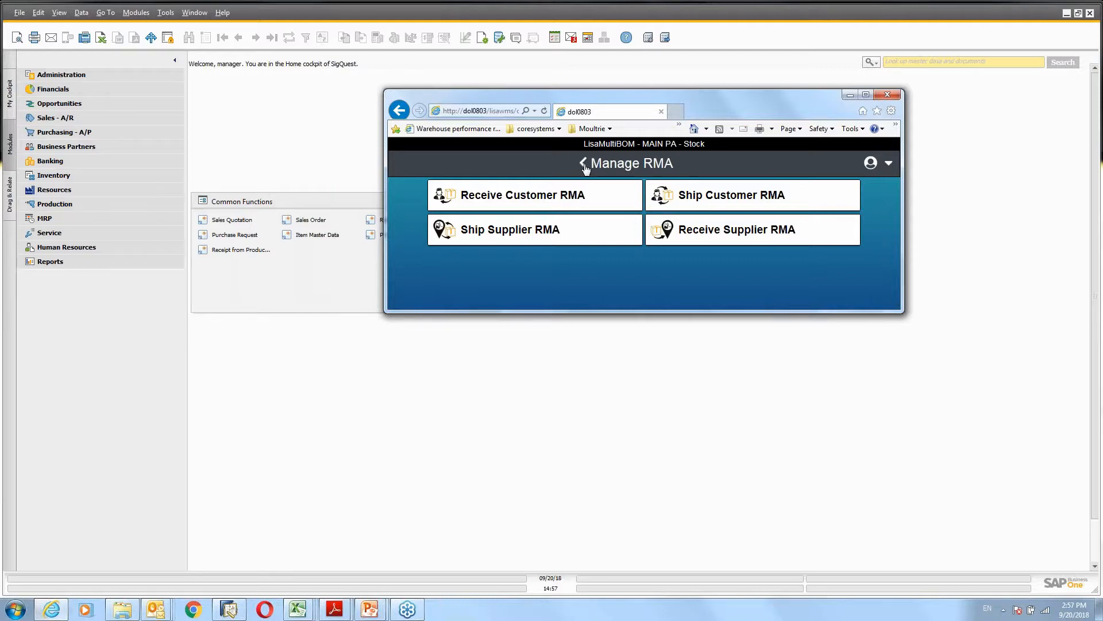
pyautogui.click(583, 162)
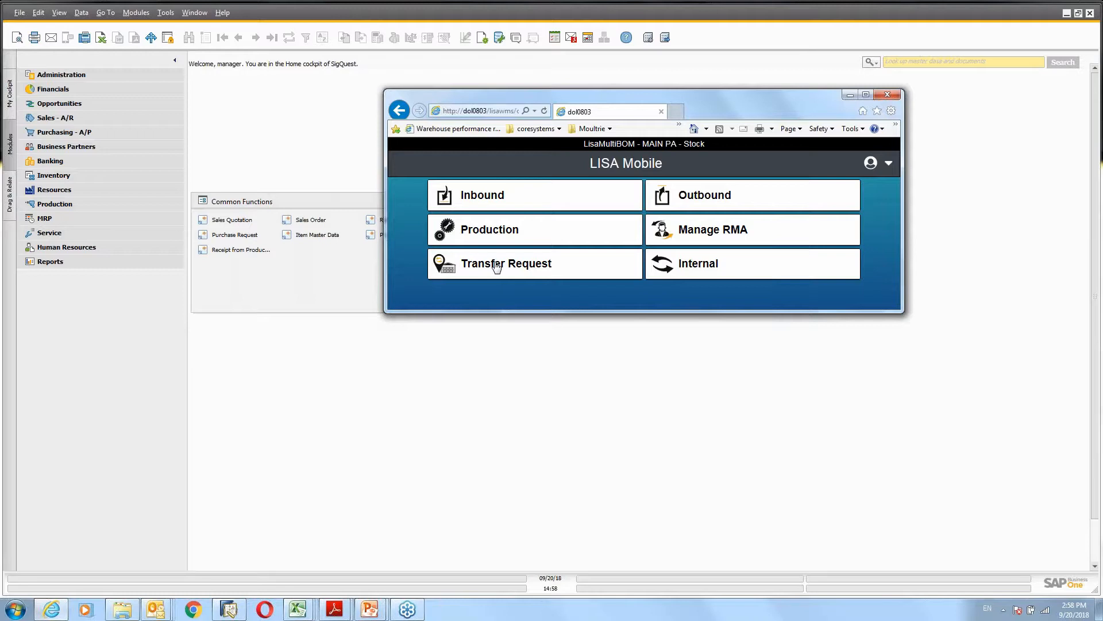
# Step: Show the Transfer Request options: Picking, Put Back Inventory, Shipping and Receiving
pyautogui.click(505, 263)
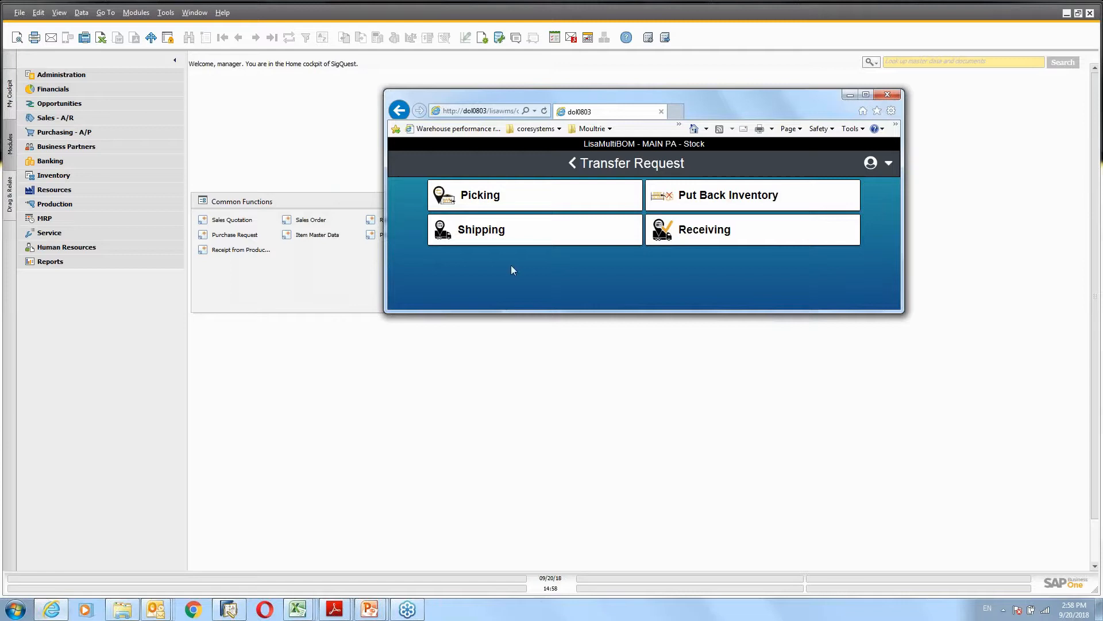
pyautogui.moveTo(528, 204)
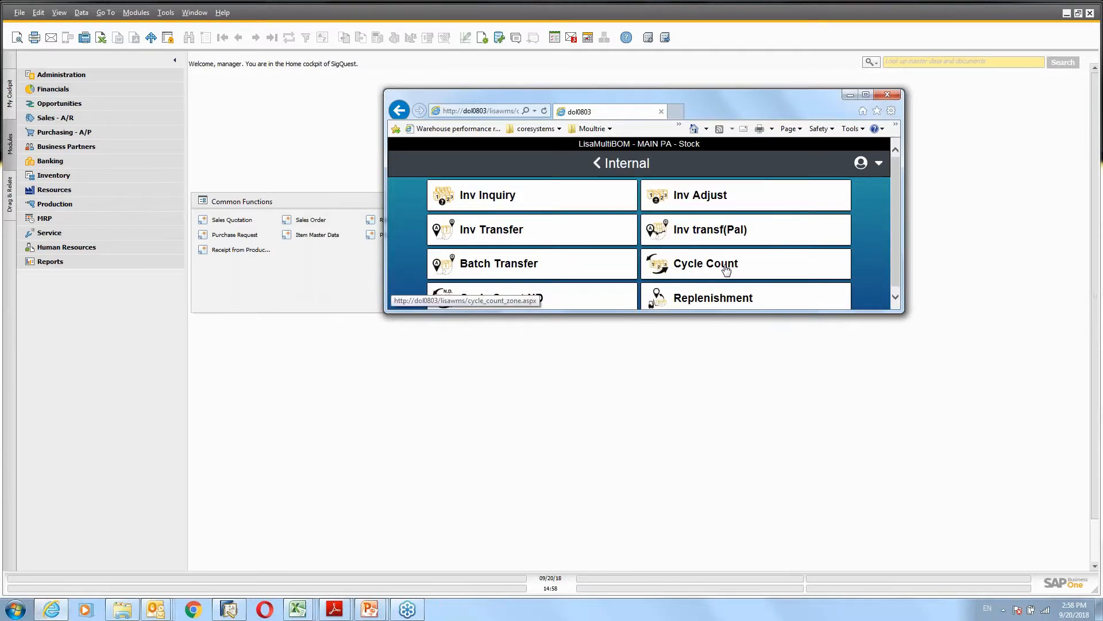
pyautogui.moveTo(497, 197)
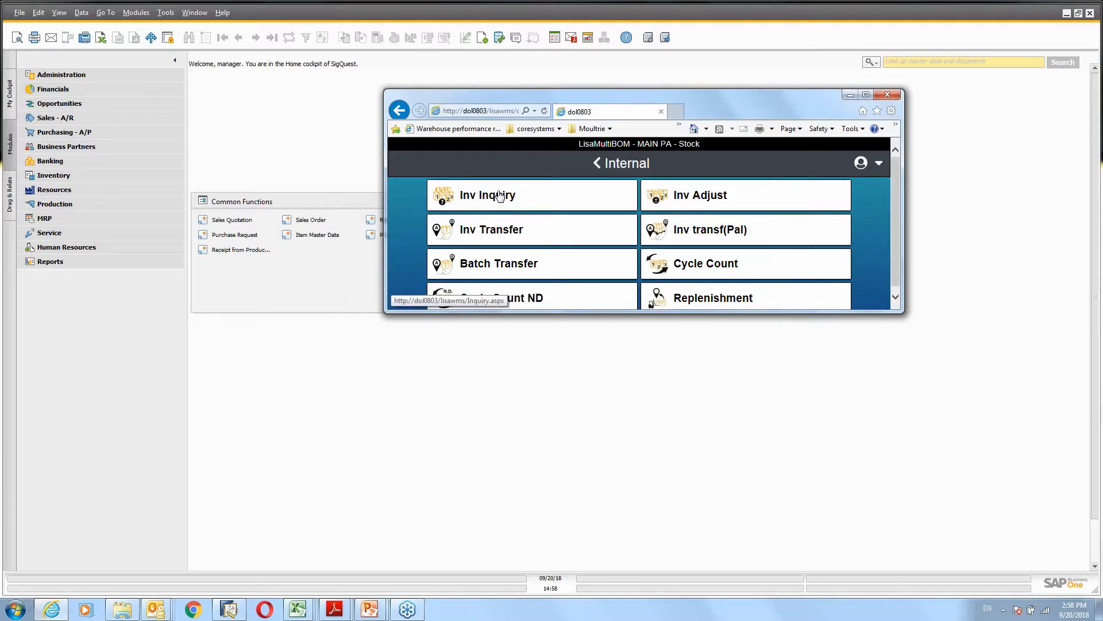
pyautogui.moveTo(521, 200)
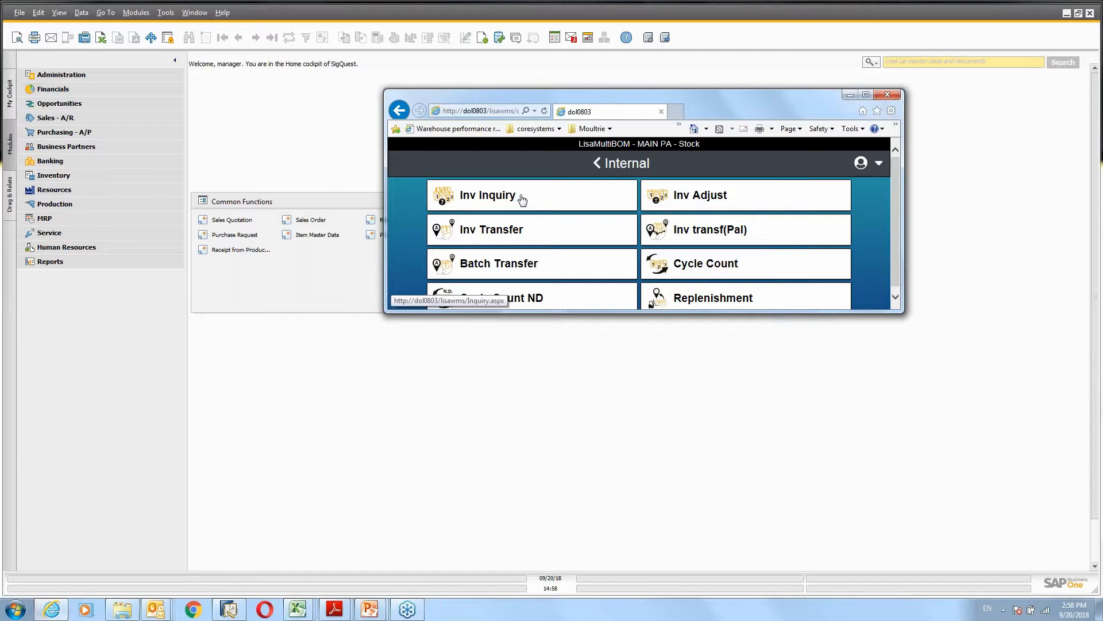
pyautogui.moveTo(609, 205)
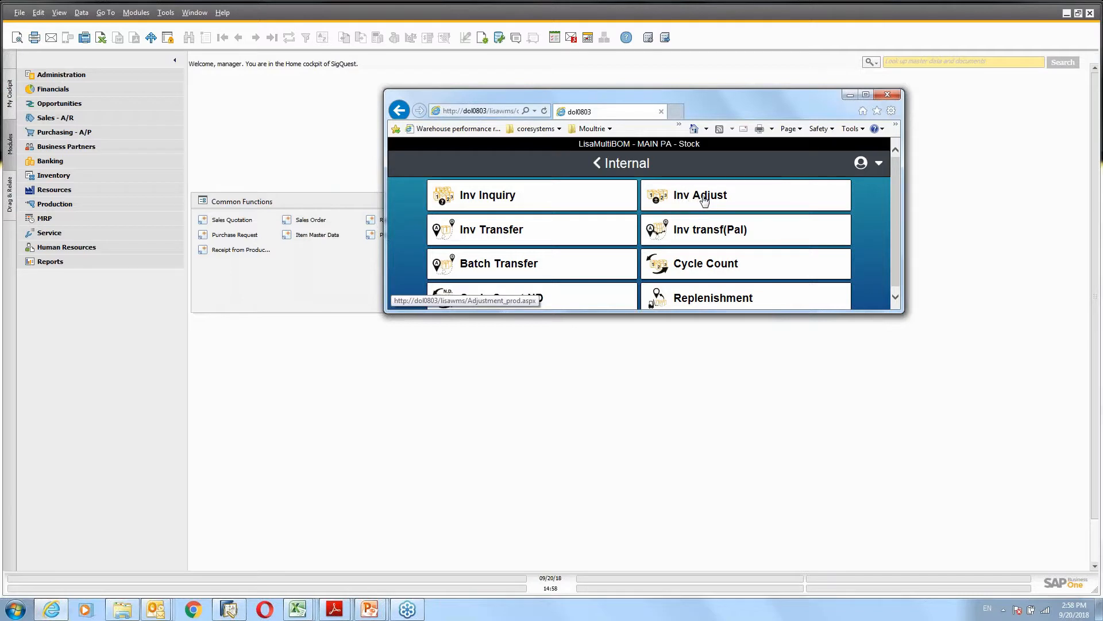
pyautogui.moveTo(699, 236)
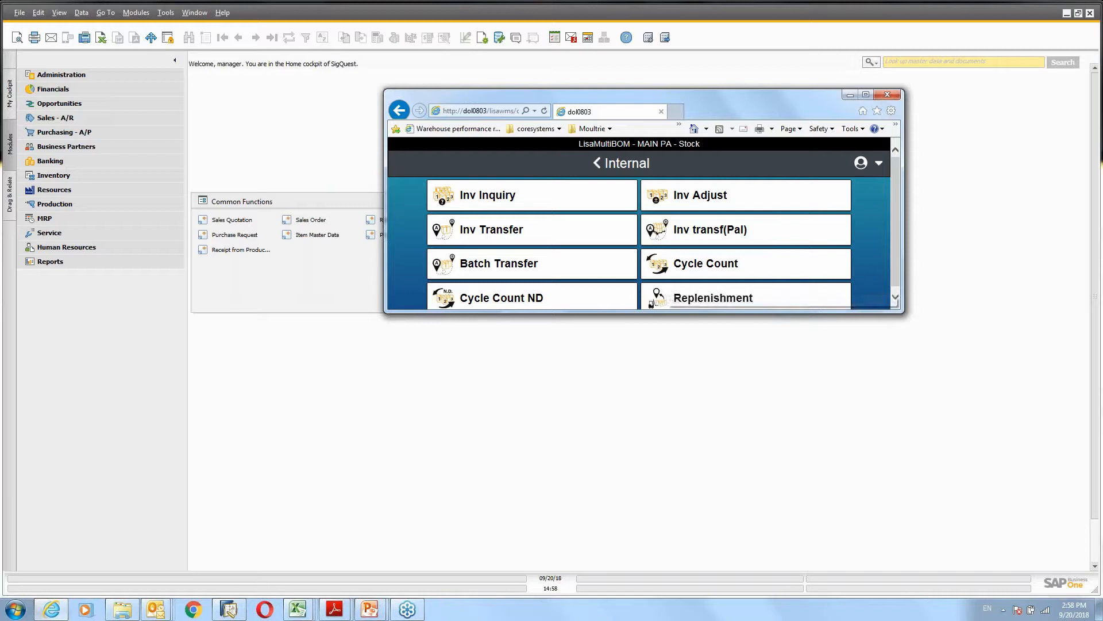
pyautogui.moveTo(745, 304)
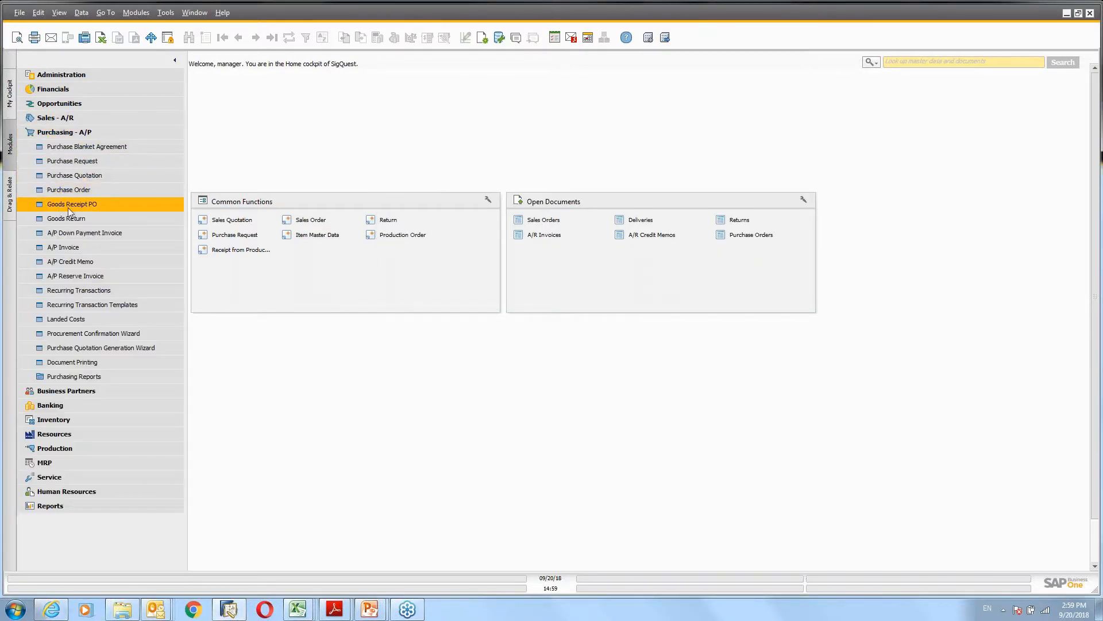
# Step: Start a purchase order for Higher Dimension Materials with item lines CARAIBE and C100
pyautogui.click(69, 189)
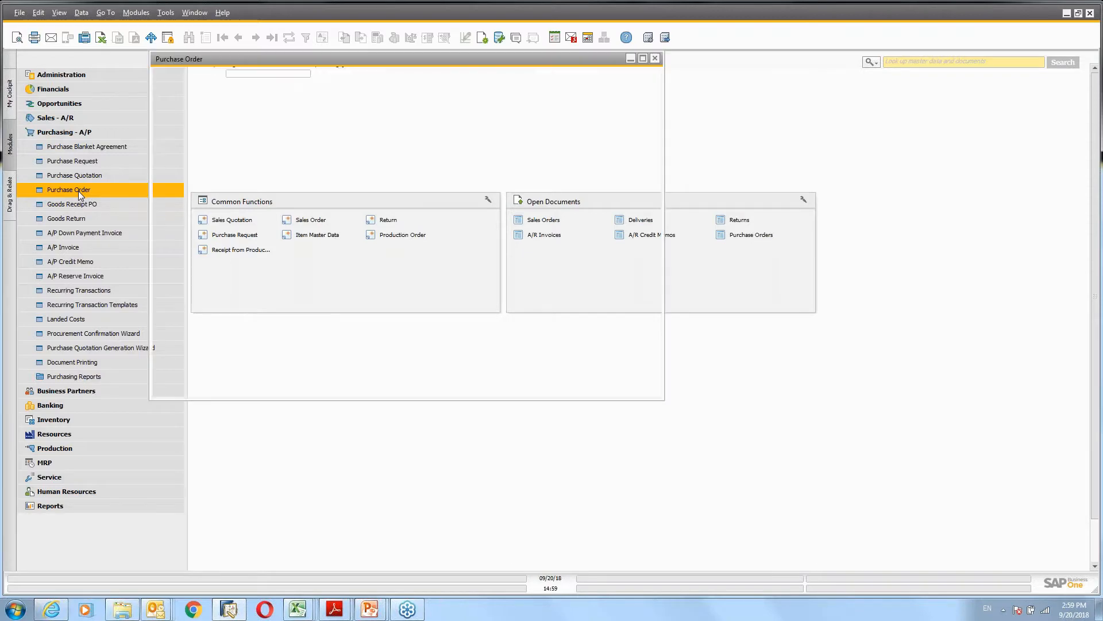
pyautogui.click(306, 74)
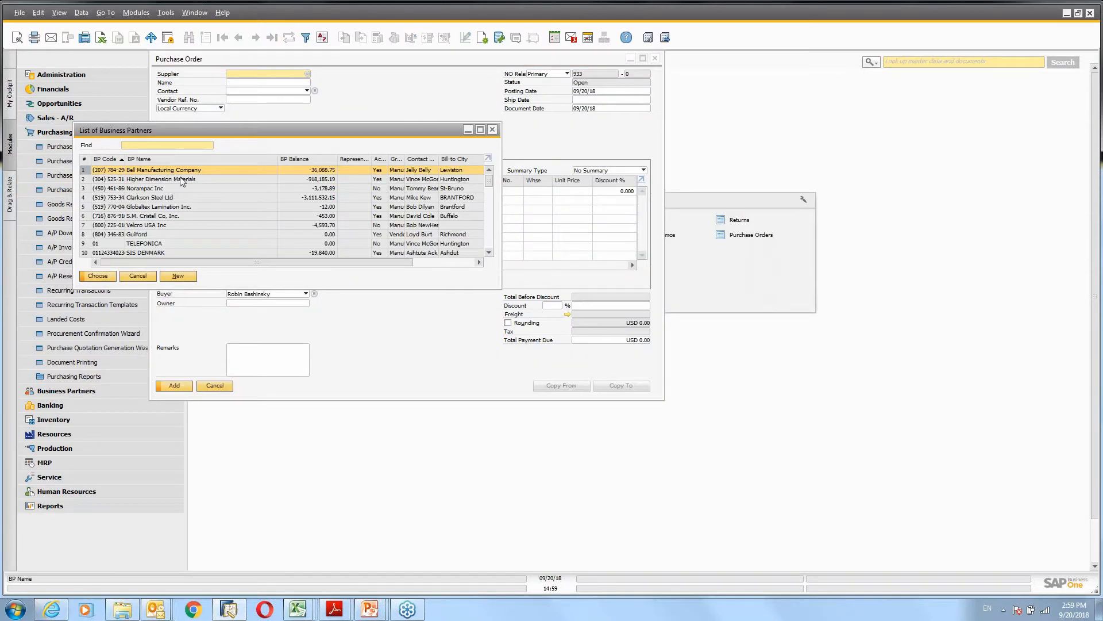
pyautogui.click(96, 275)
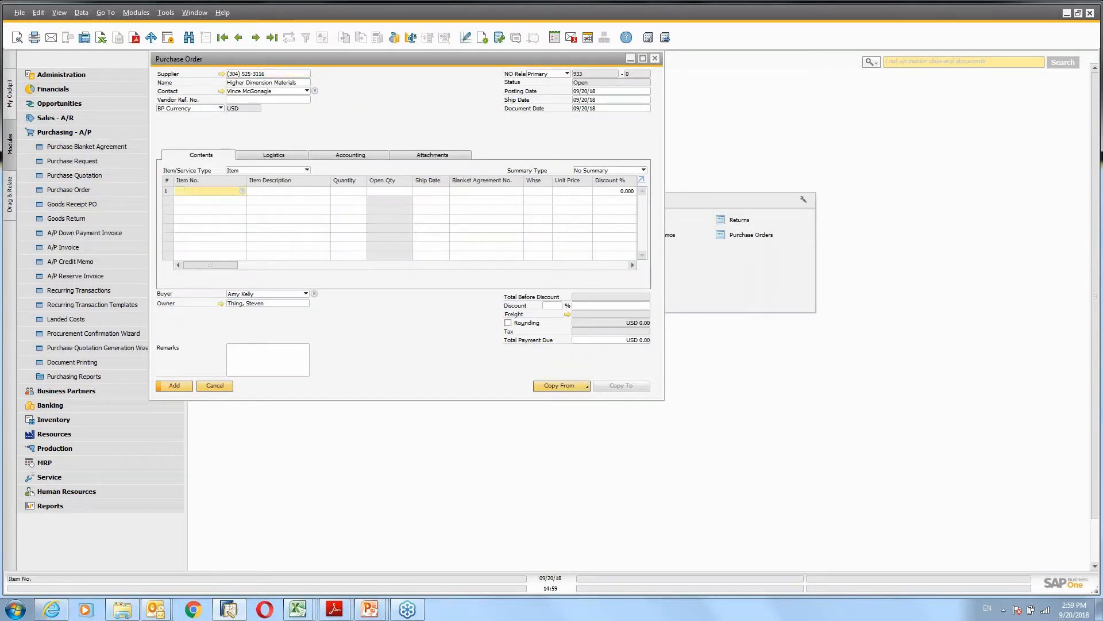
pyautogui.write('CARAIBE')
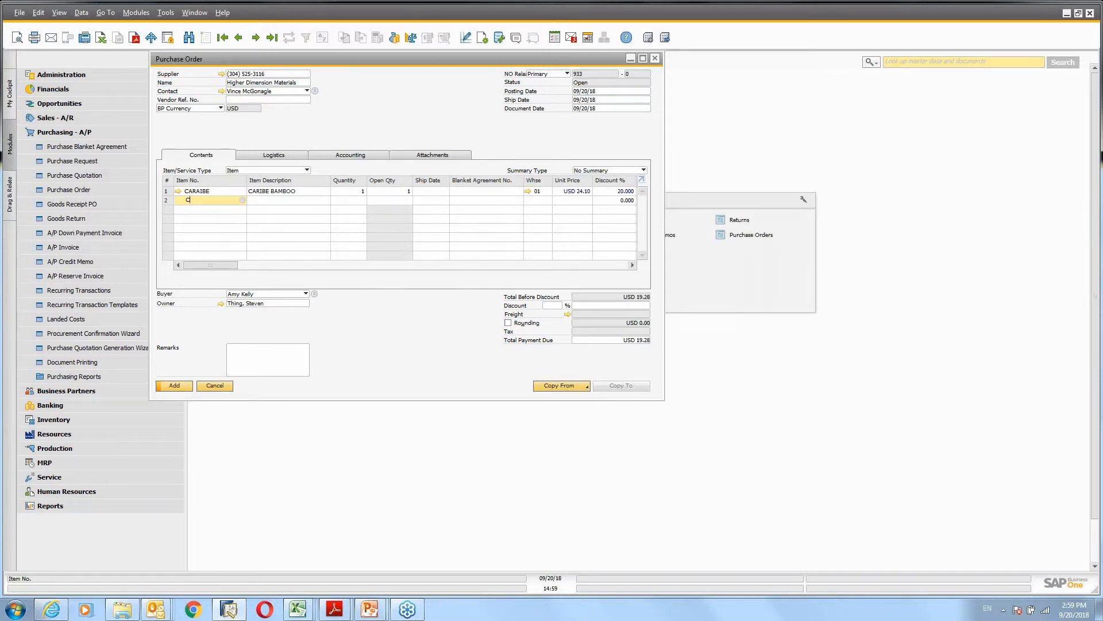
pyautogui.write('C100')
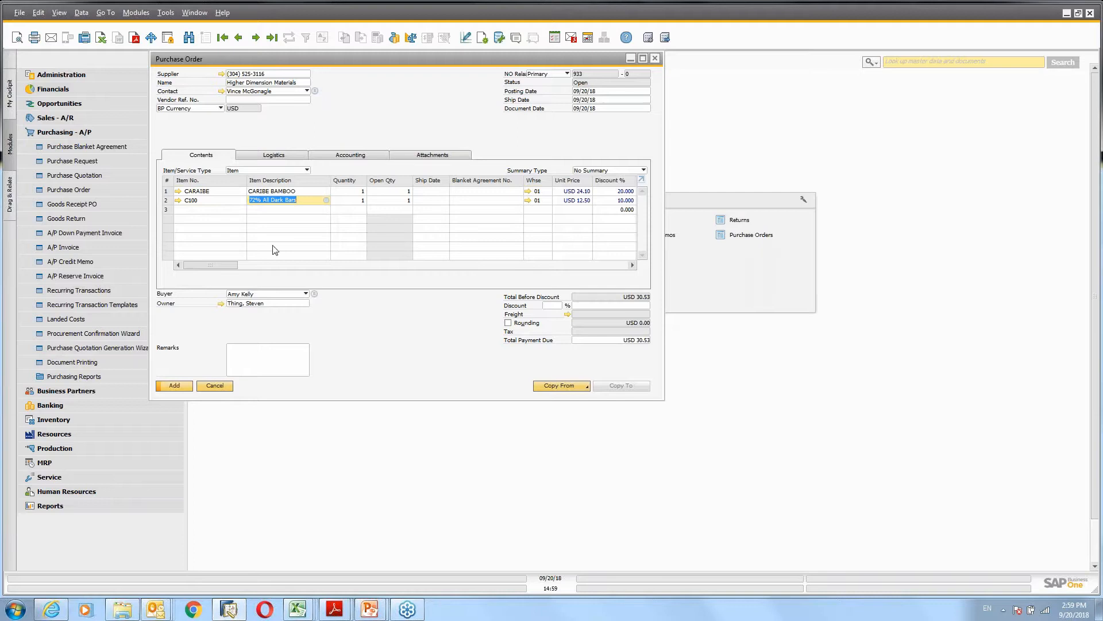
# Step: Add the warning remark 'bE CAREFULE' to the purchase order
pyautogui.click(268, 359)
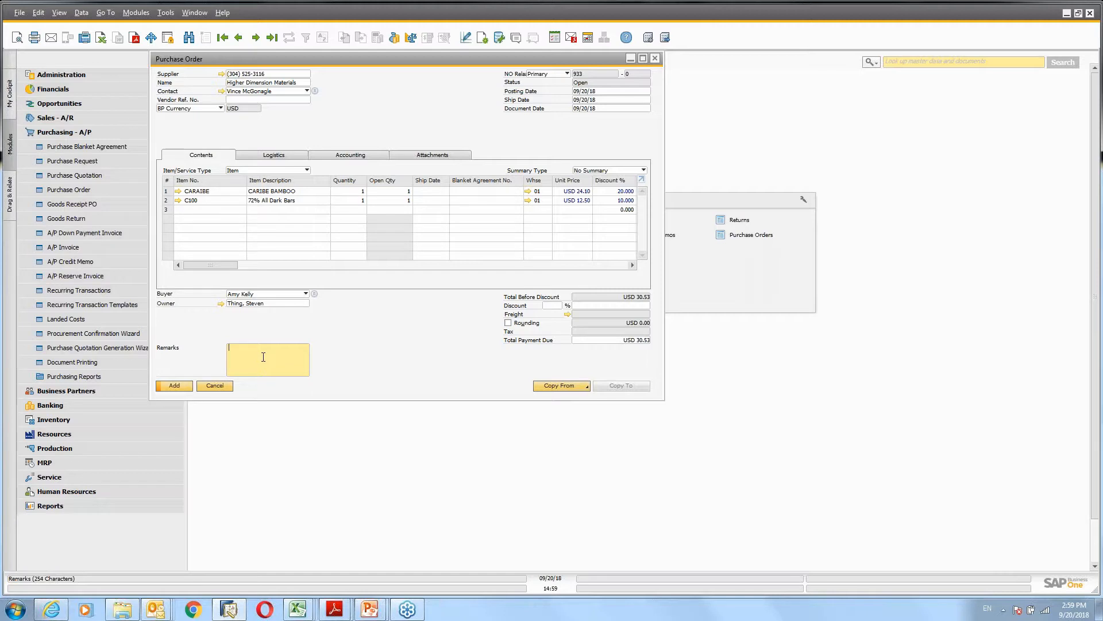
pyautogui.write('bE CAREF')
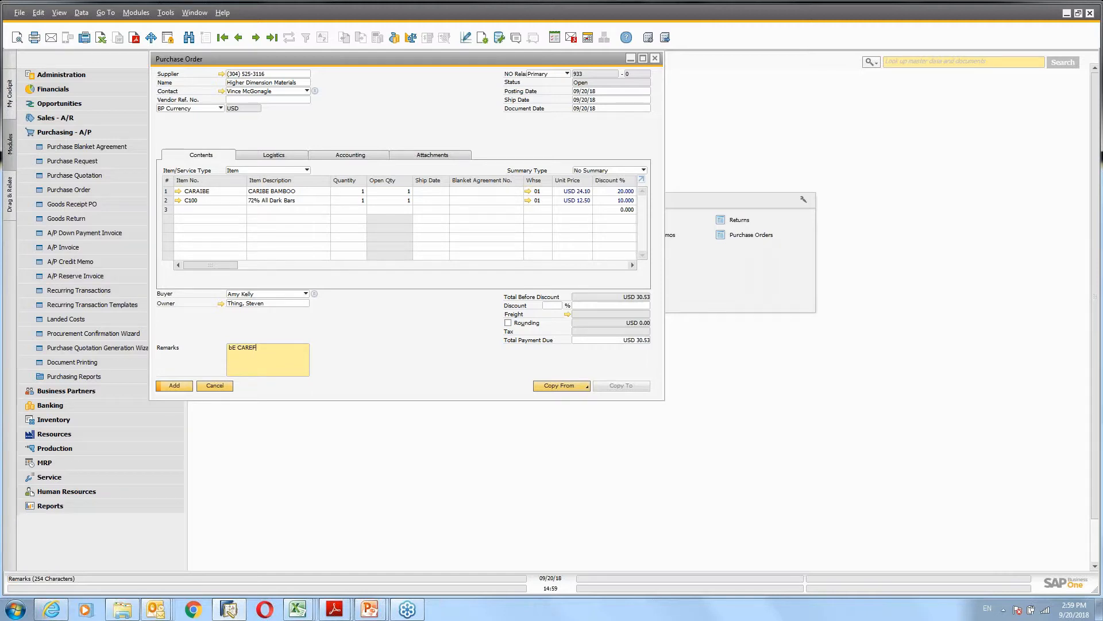
pyautogui.write('ULE')
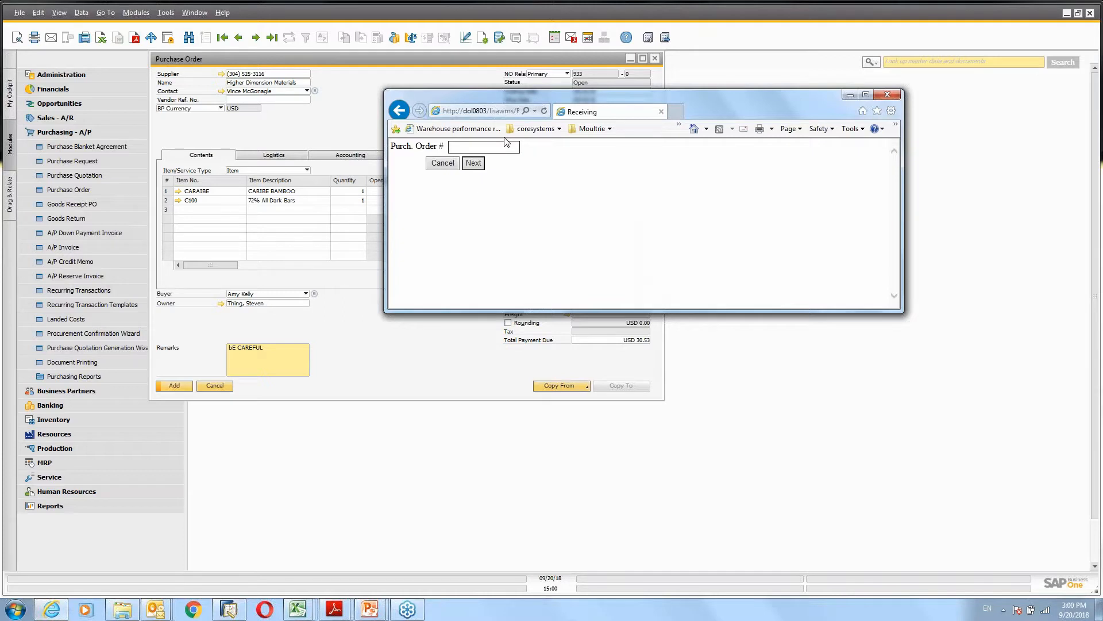
# Step: Try receiving order 933, dismiss the order-not-found warning, and add purchase order 933 in SAP
pyautogui.write('933')
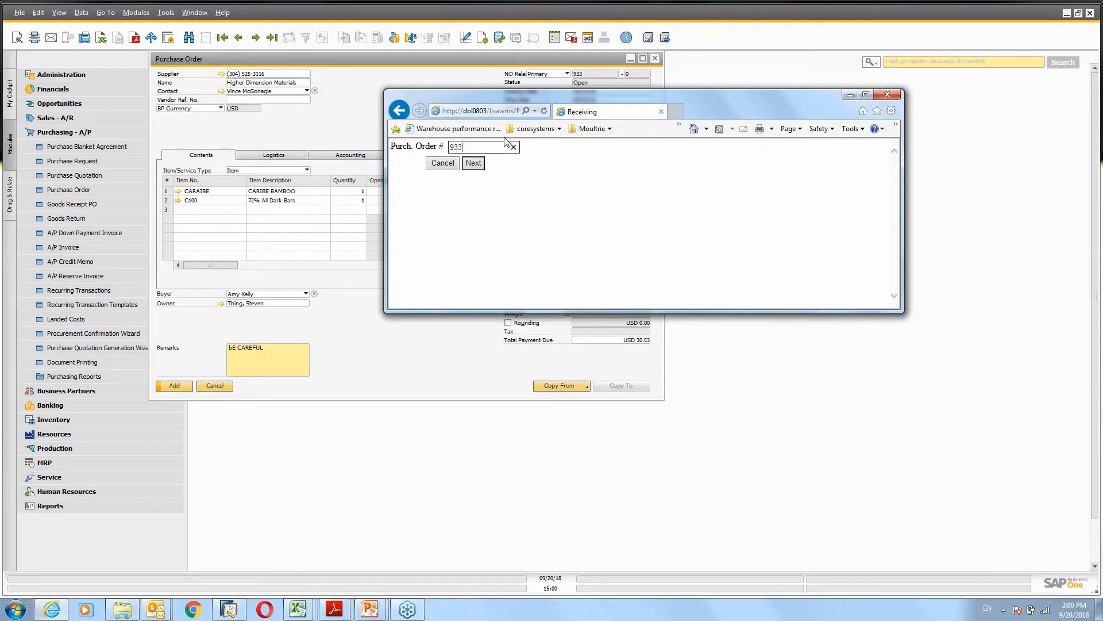
pyautogui.click(473, 162)
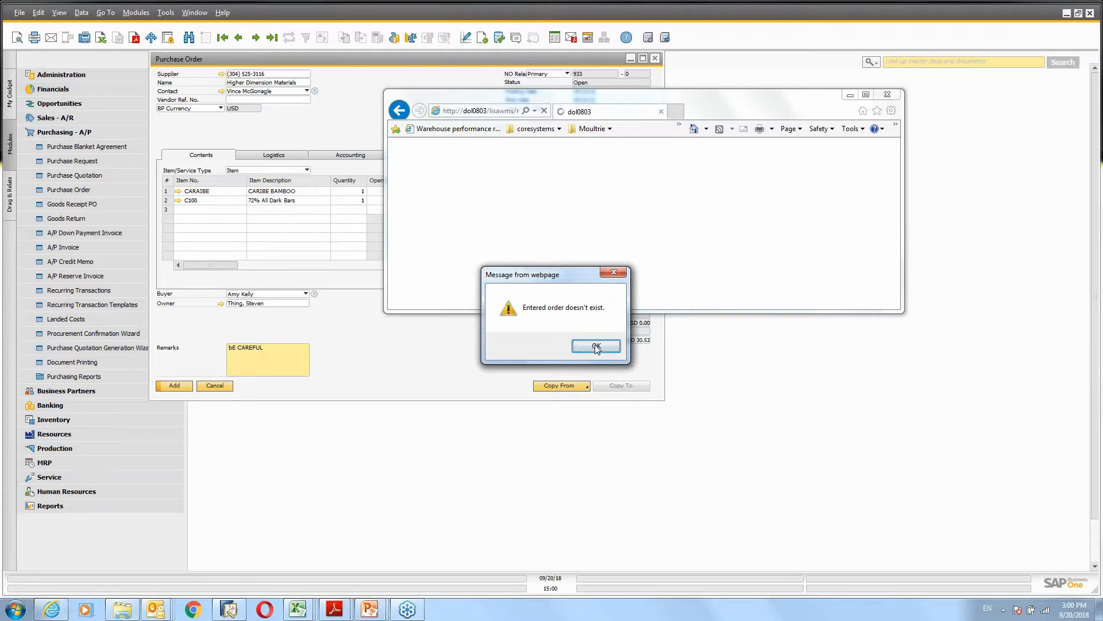
pyautogui.click(596, 346)
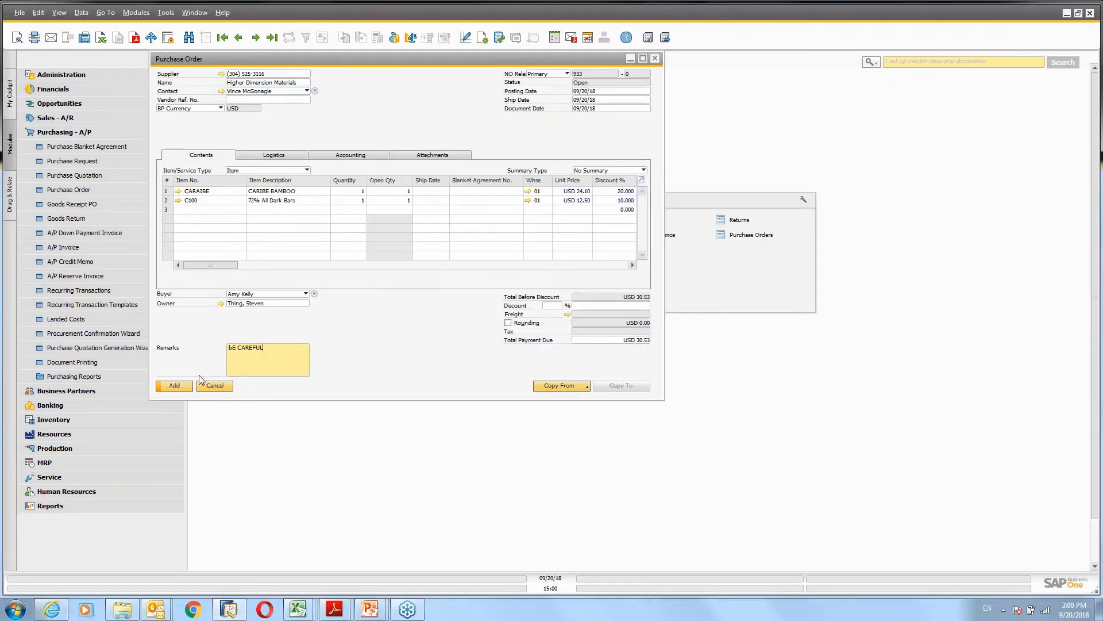
pyautogui.click(173, 385)
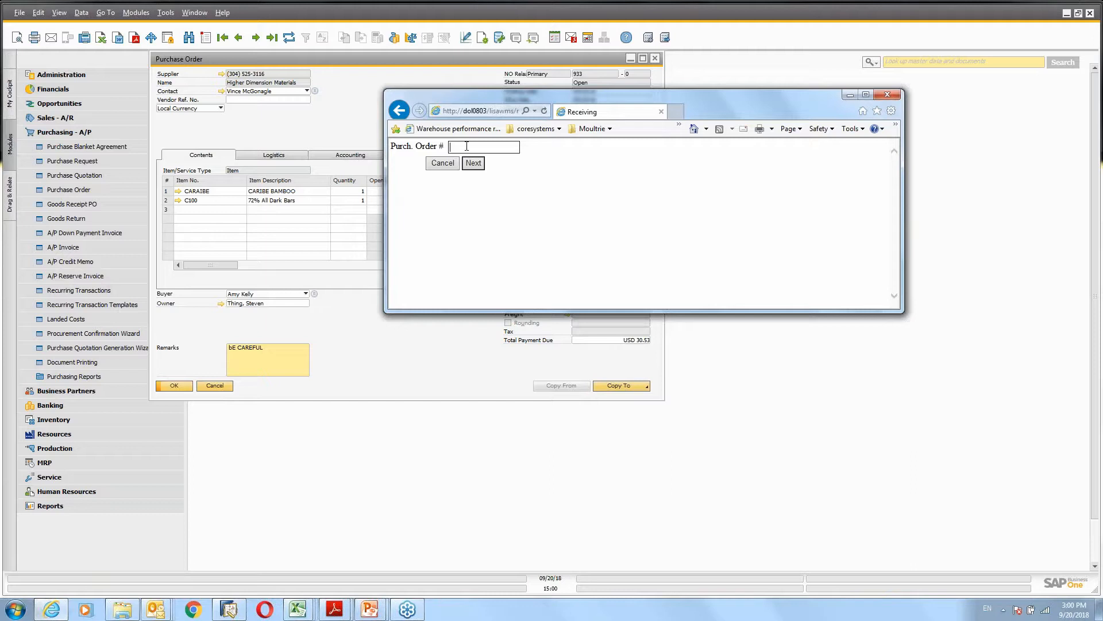
# Step: Receive PO 933 on license plate COR10 and continue past the item and crossdock lists
pyautogui.click(472, 162)
pyautogui.write('C')
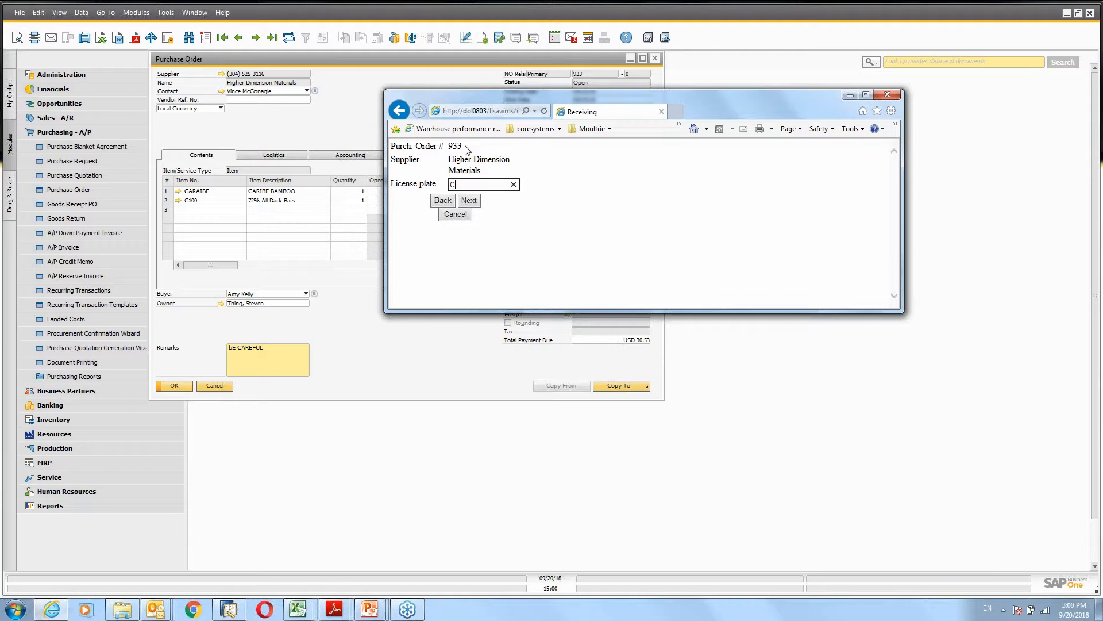
pyautogui.write('OR10')
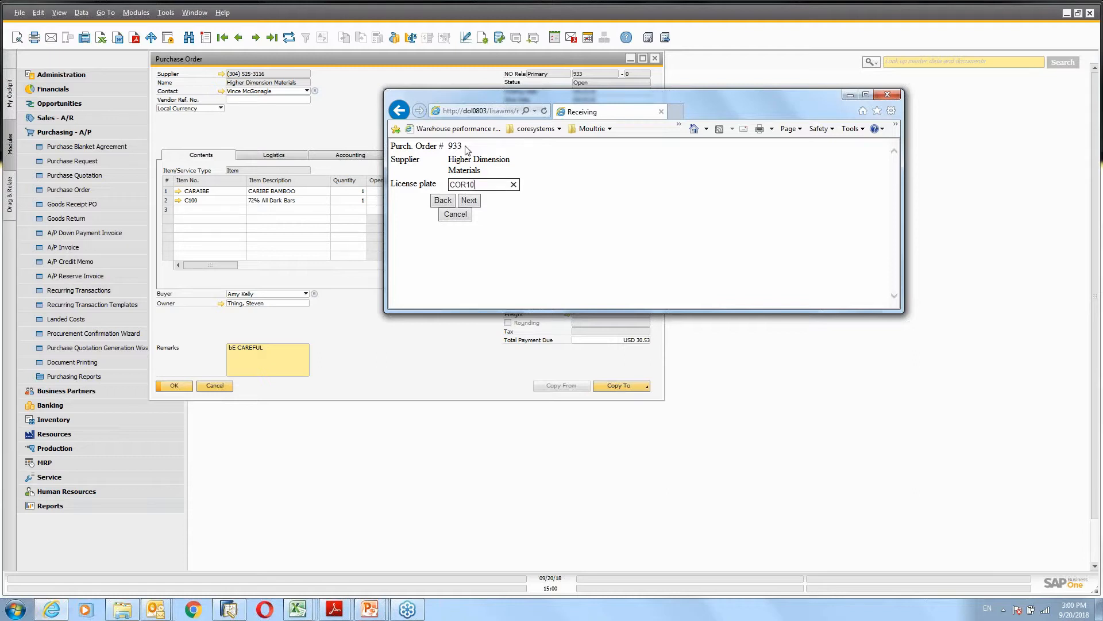
pyautogui.click(469, 200)
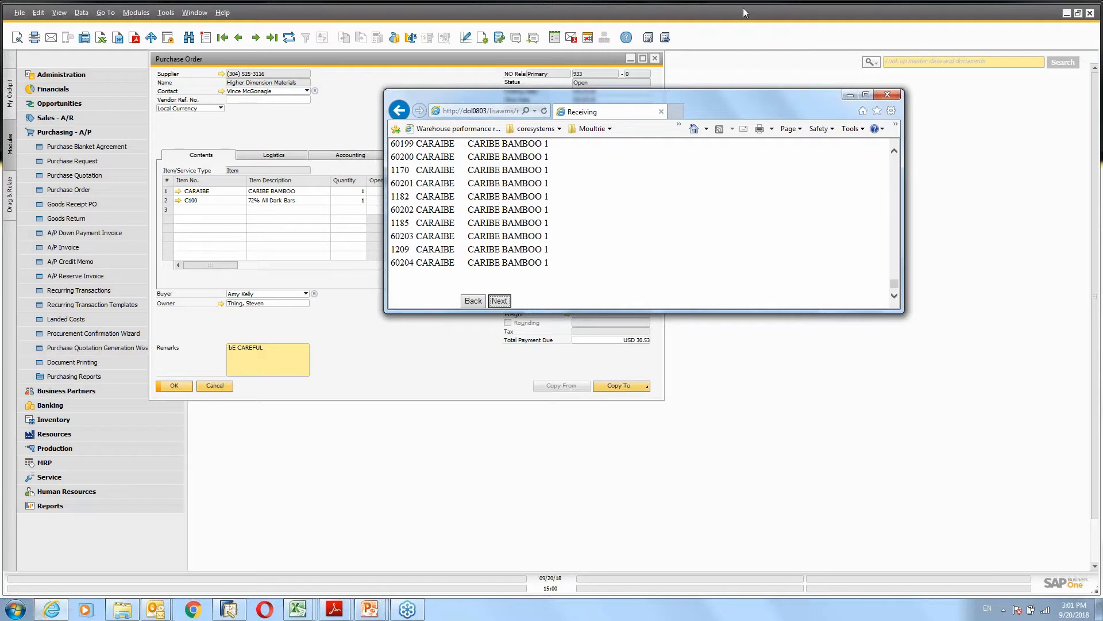
pyautogui.click(473, 299)
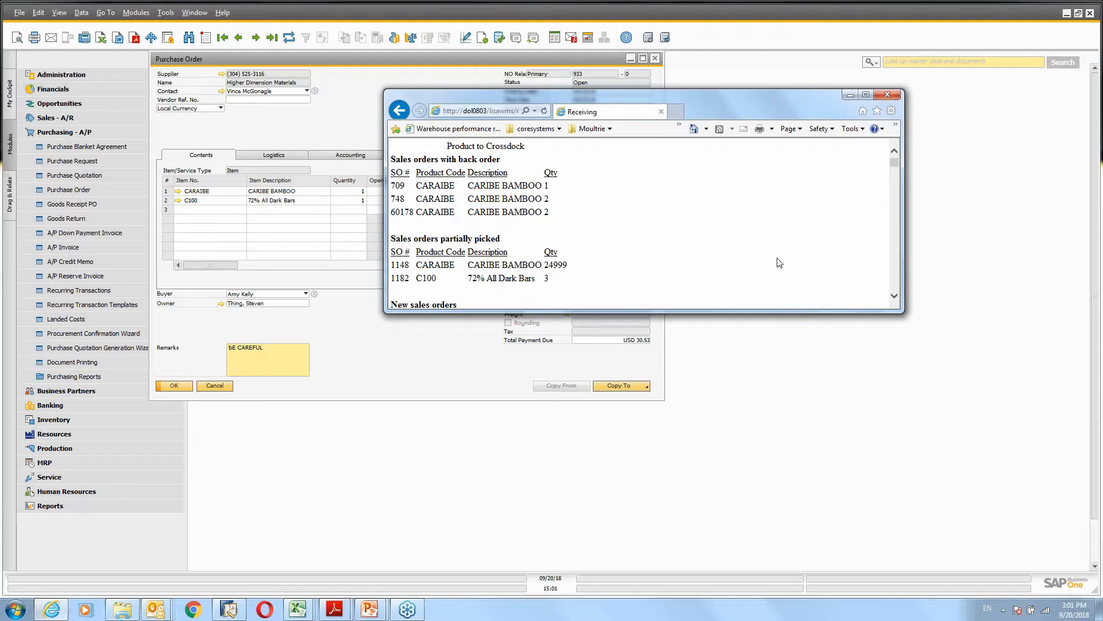
pyautogui.scroll(-3)
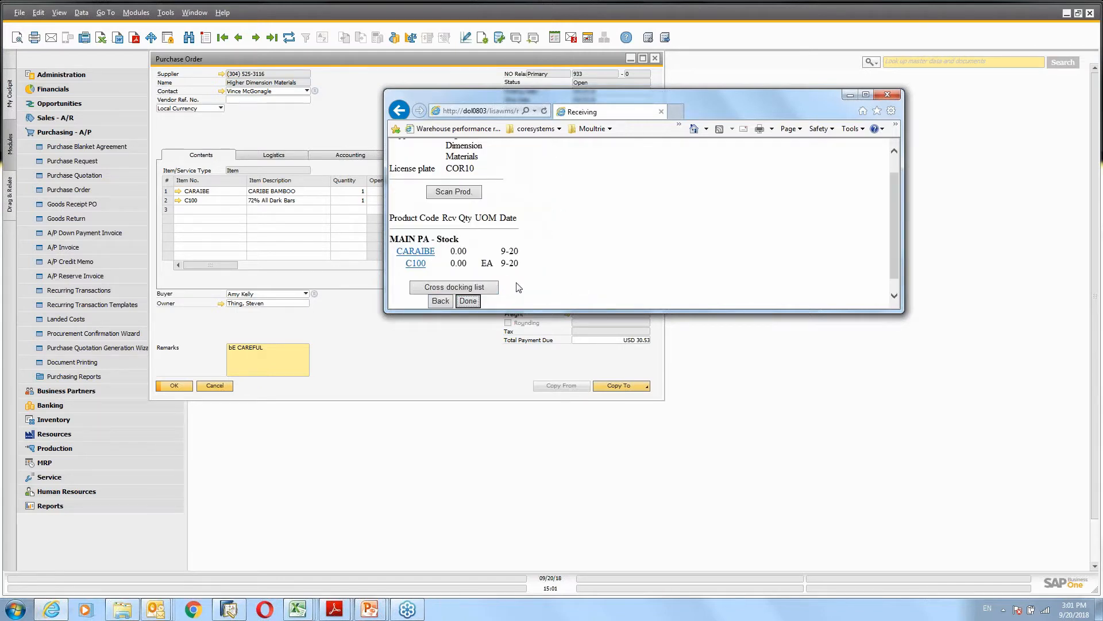
pyautogui.moveTo(428, 164)
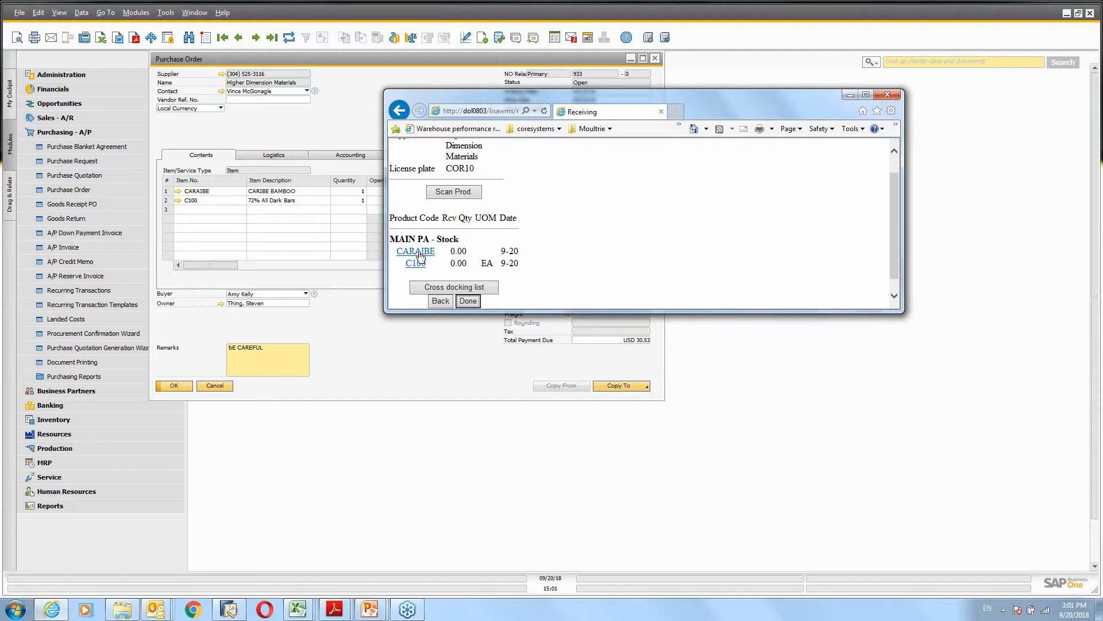
# Step: Receive 1.00 of CARAIBE on COR10 and confirm its cross-docking step
pyautogui.click(415, 252)
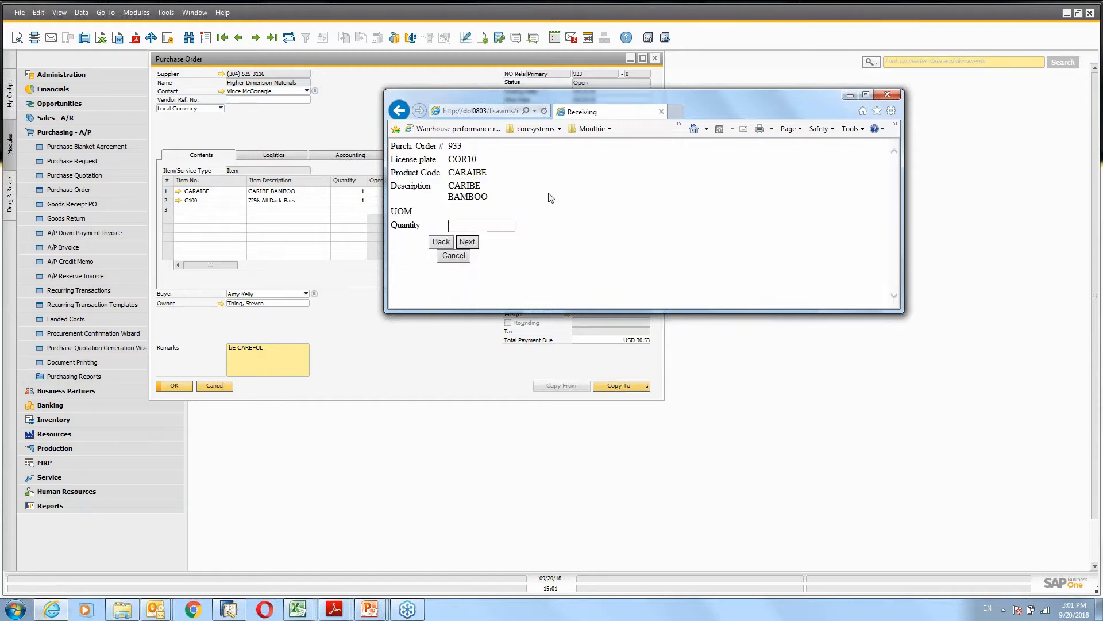
pyautogui.moveTo(493, 259)
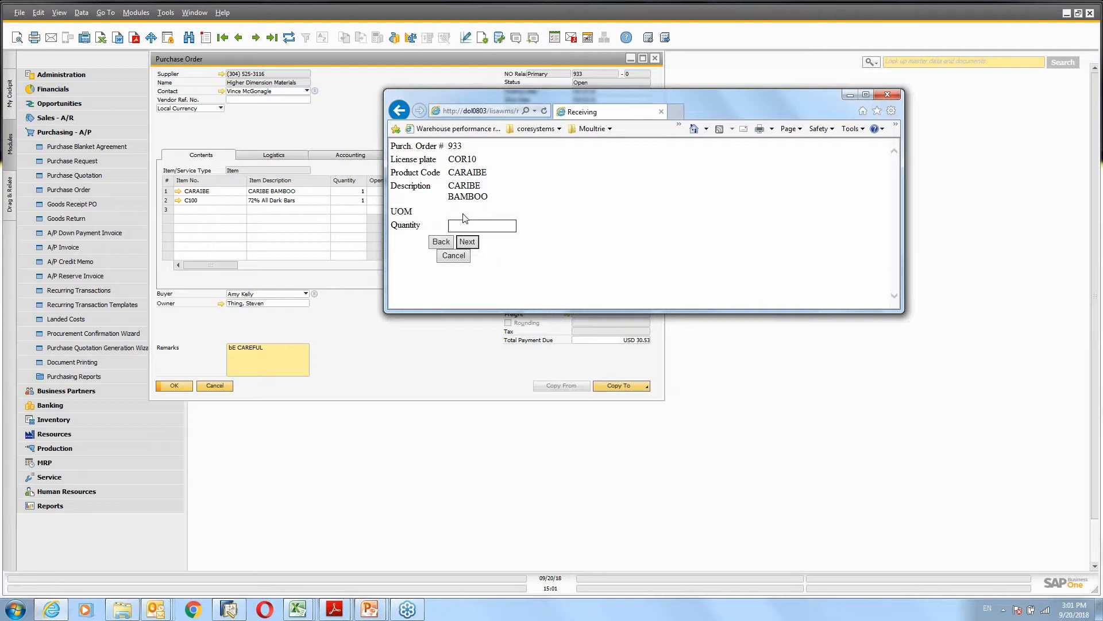
pyautogui.moveTo(472, 207)
pyautogui.write('1')
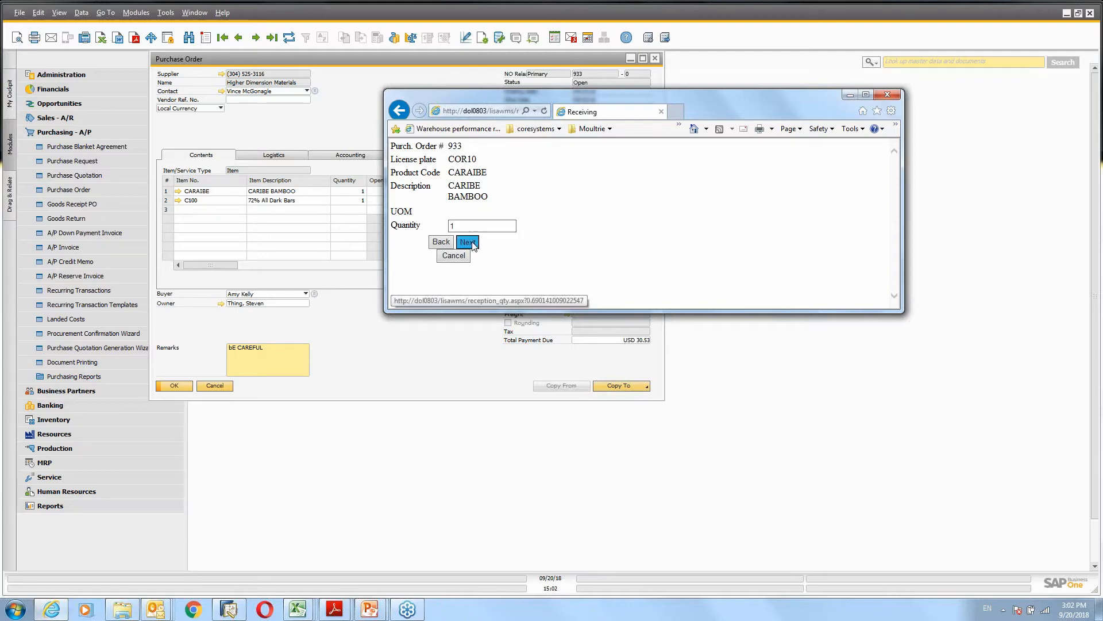
pyautogui.click(467, 243)
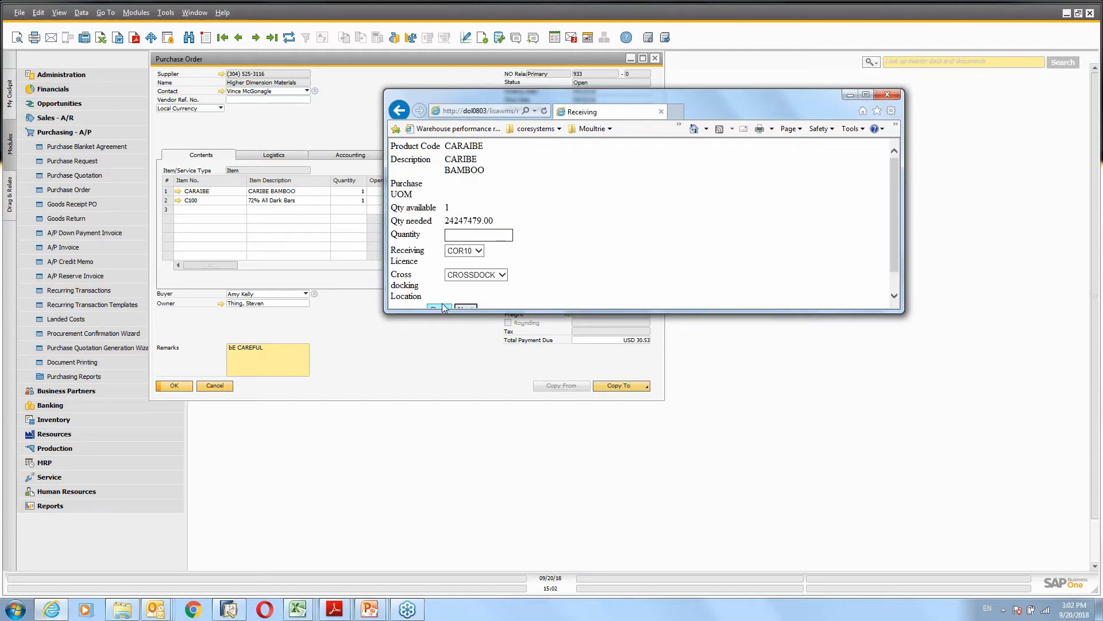
pyautogui.click(463, 308)
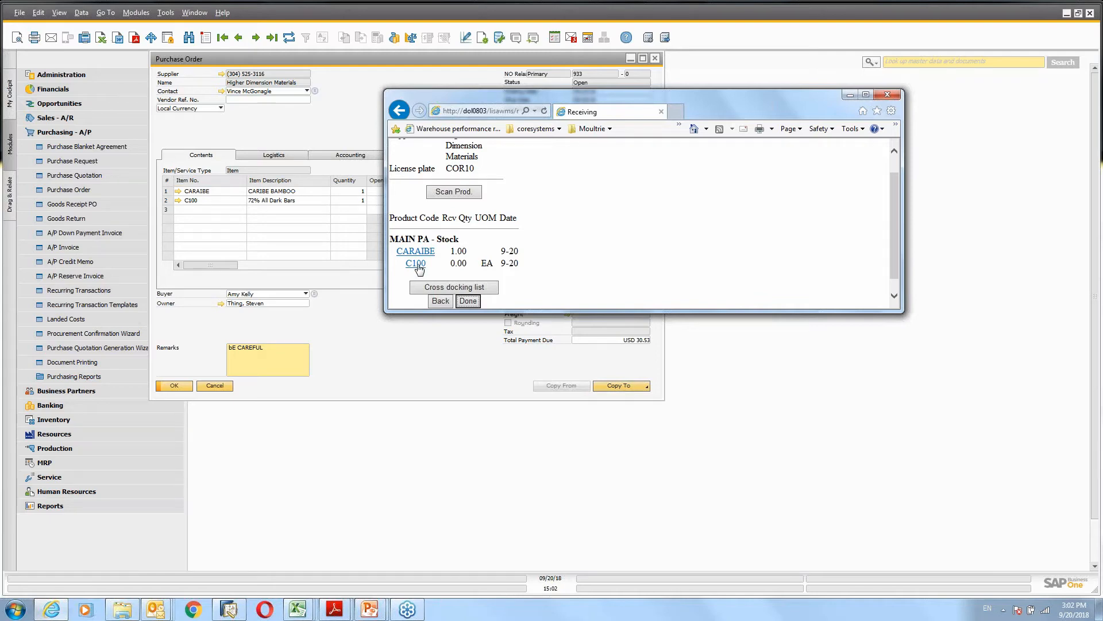
# Step: Receive 1 of C100 in batch 2018-01
pyautogui.click(415, 263)
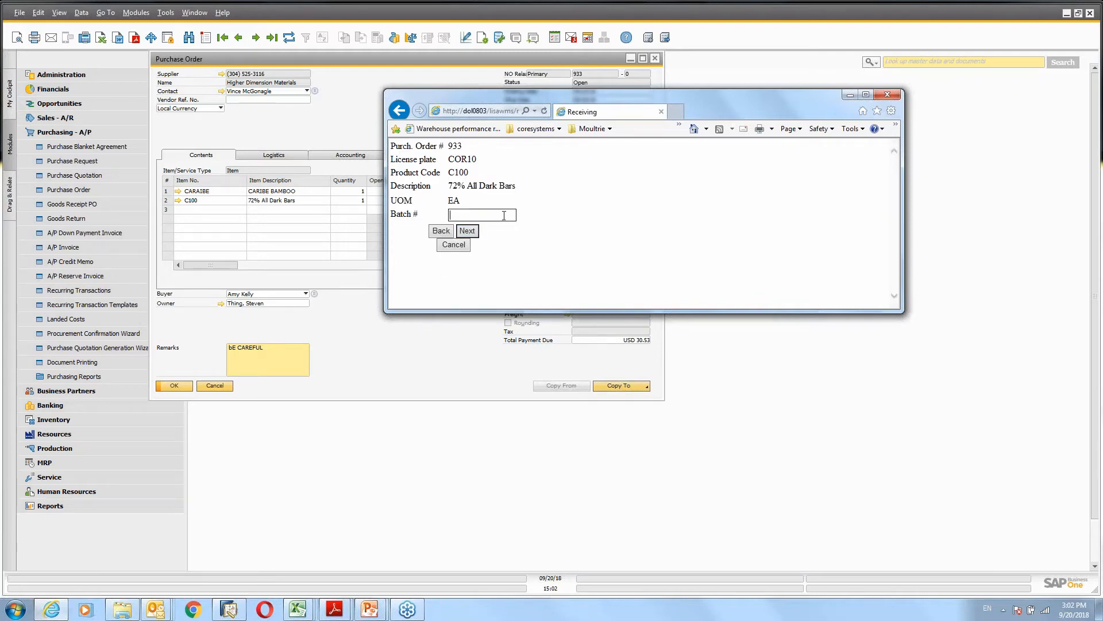
pyautogui.write('2018-01')
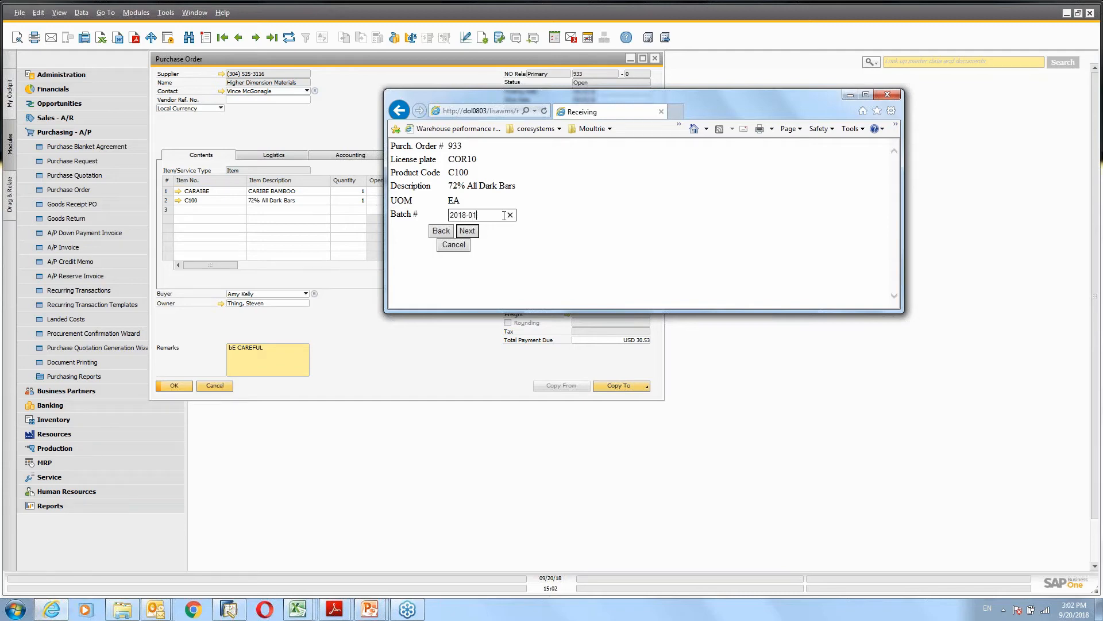
pyautogui.click(467, 231)
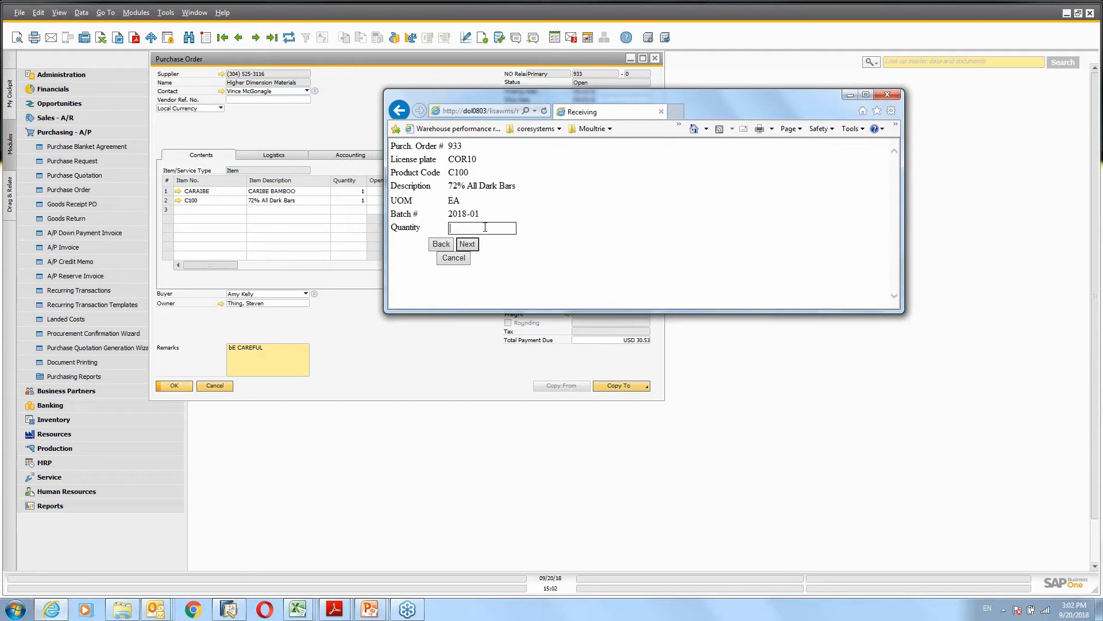
pyautogui.click(467, 244)
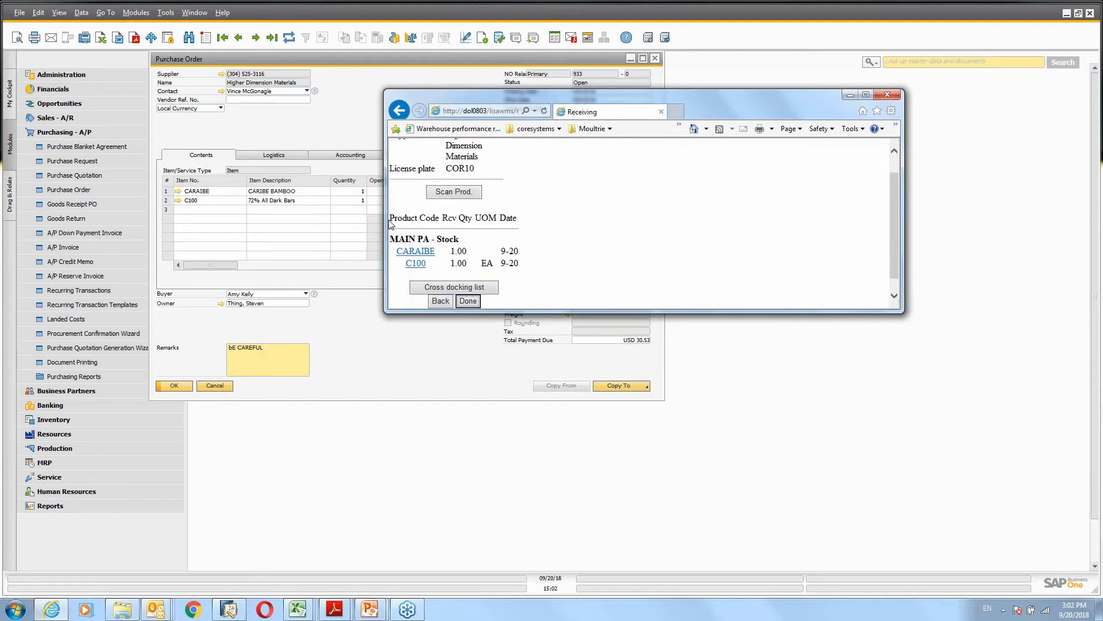
# Step: Receive 1 more CARAIBE and accept the over-receipt warning (2 received against 1 ordered)
pyautogui.click(415, 250)
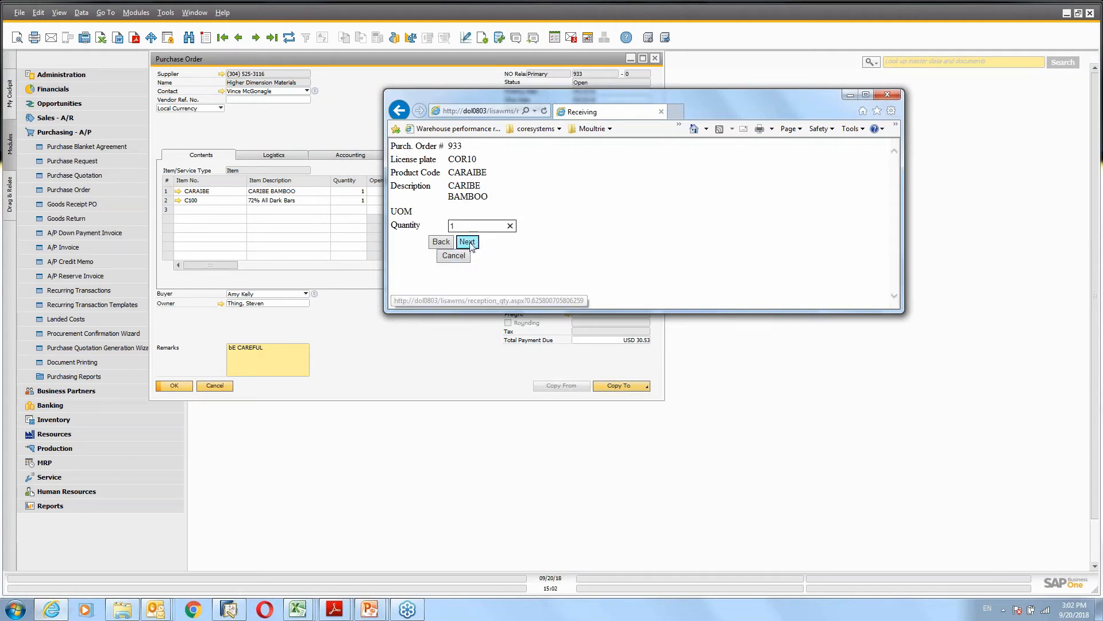
pyautogui.click(468, 241)
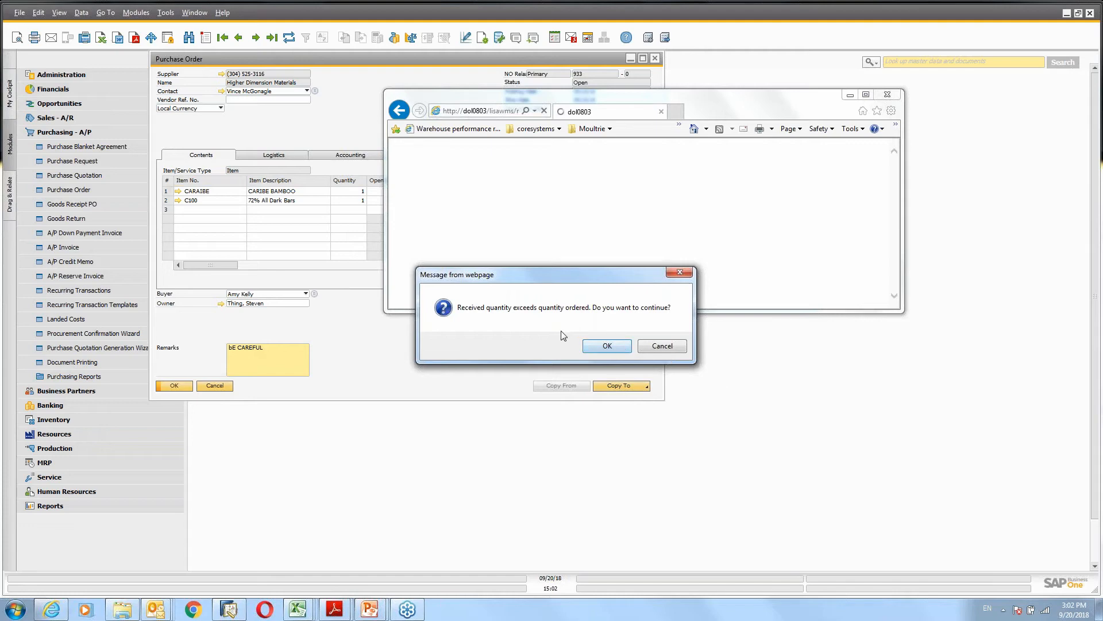
pyautogui.click(606, 346)
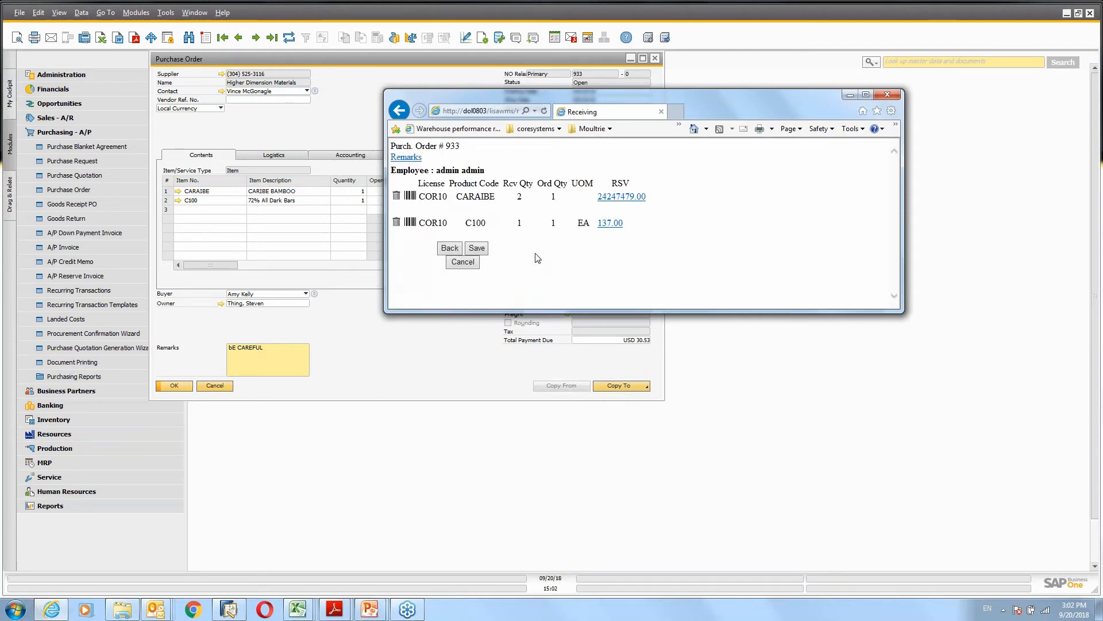
pyautogui.moveTo(514, 210)
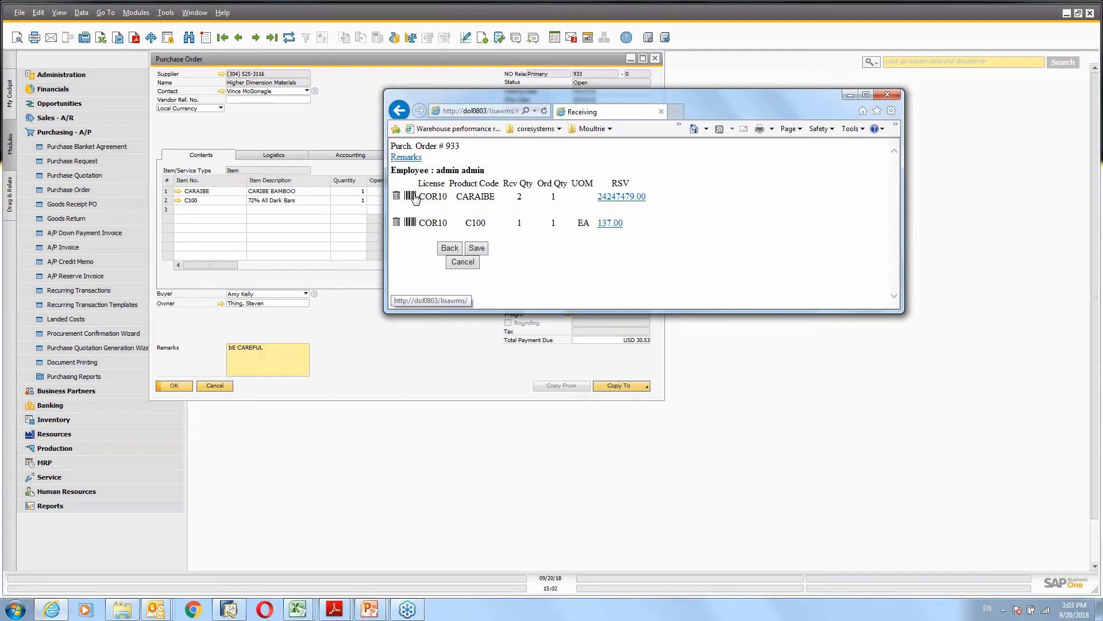
pyautogui.moveTo(412, 199)
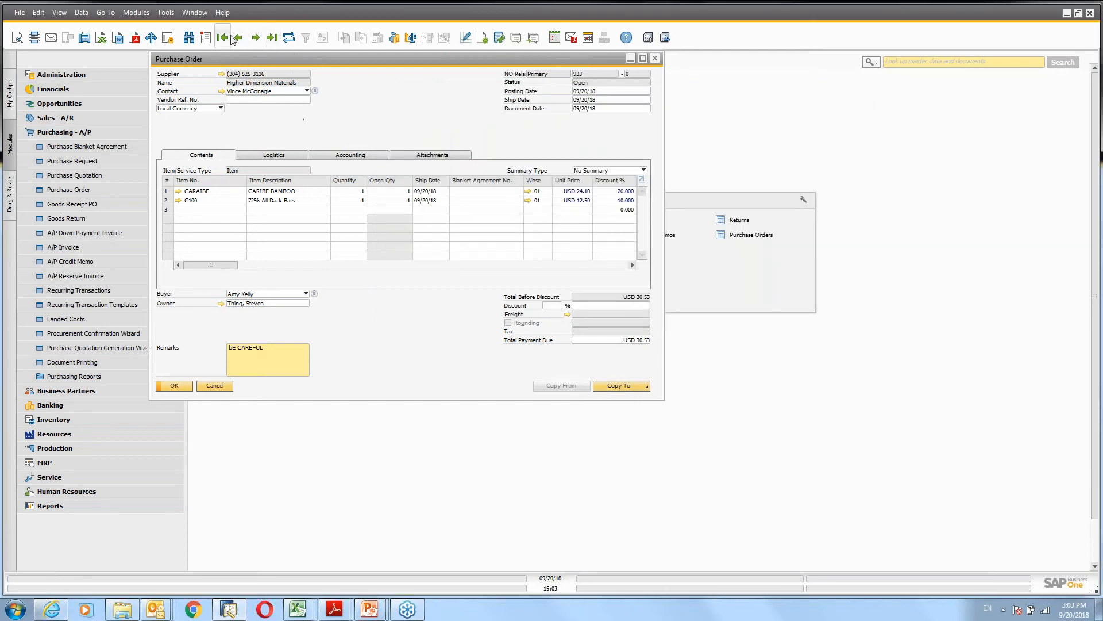
# Step: Reload purchase order 933 to show its Closed status and start a new Goods Receipt PO
pyautogui.click(255, 37)
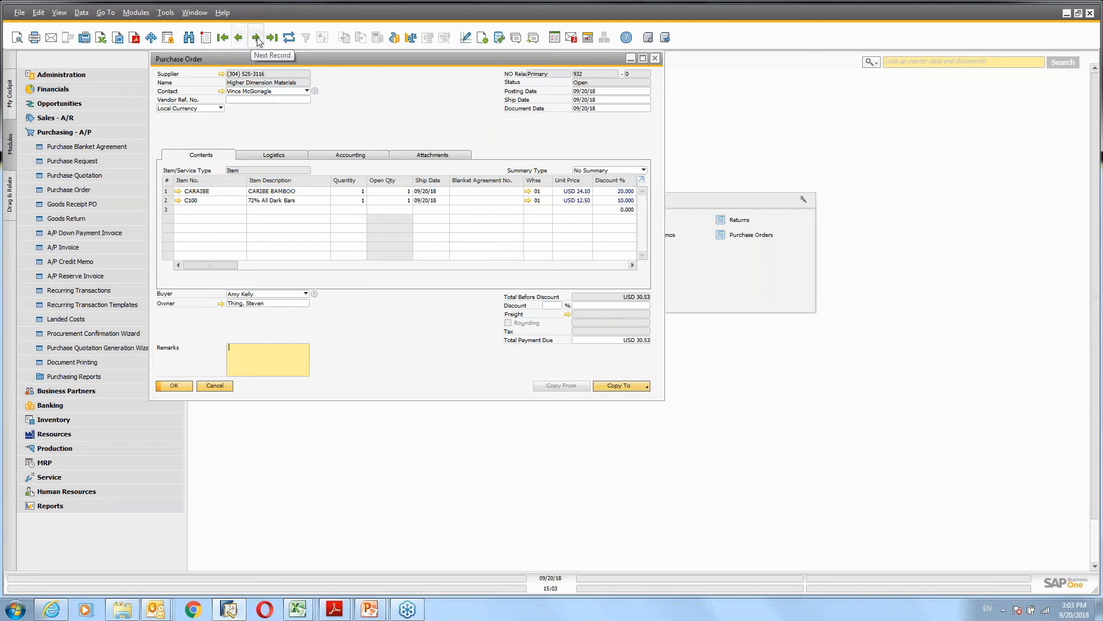
pyautogui.click(255, 37)
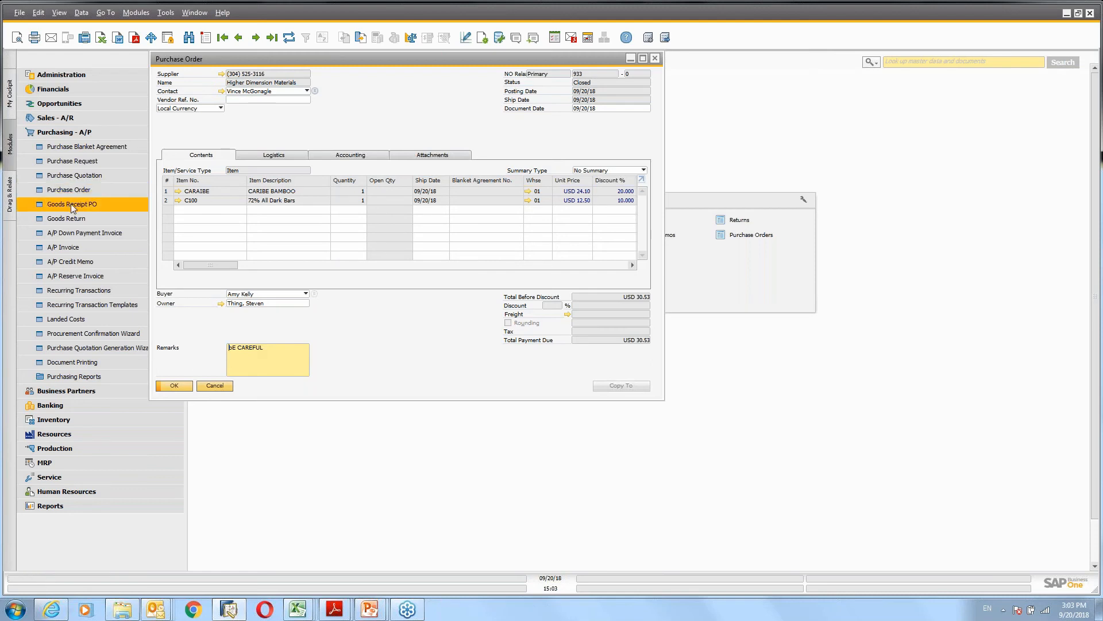
pyautogui.click(72, 204)
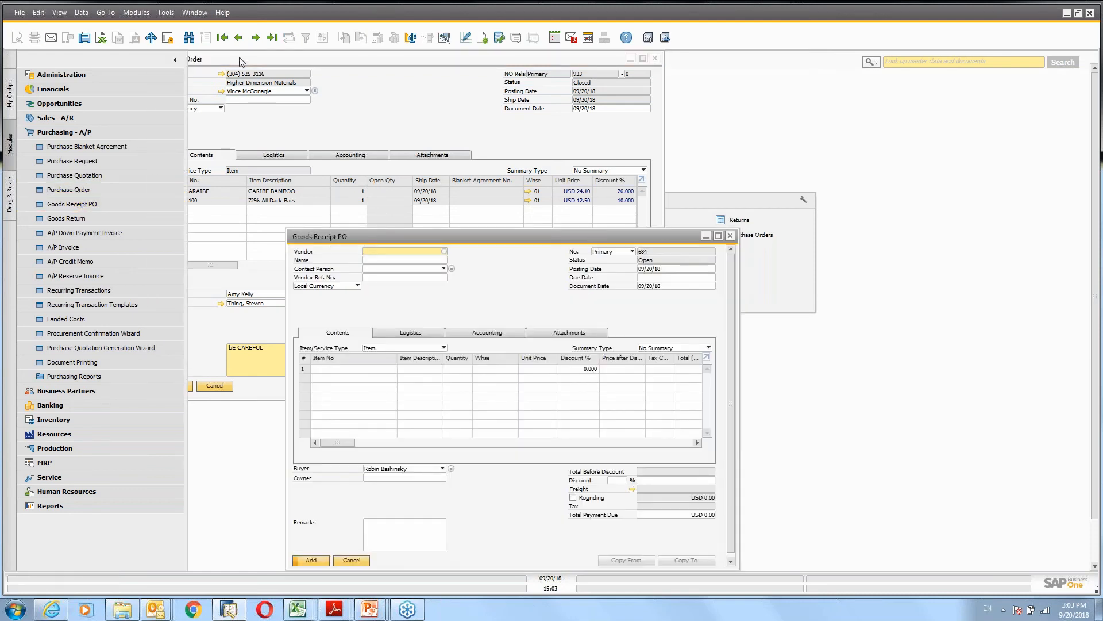